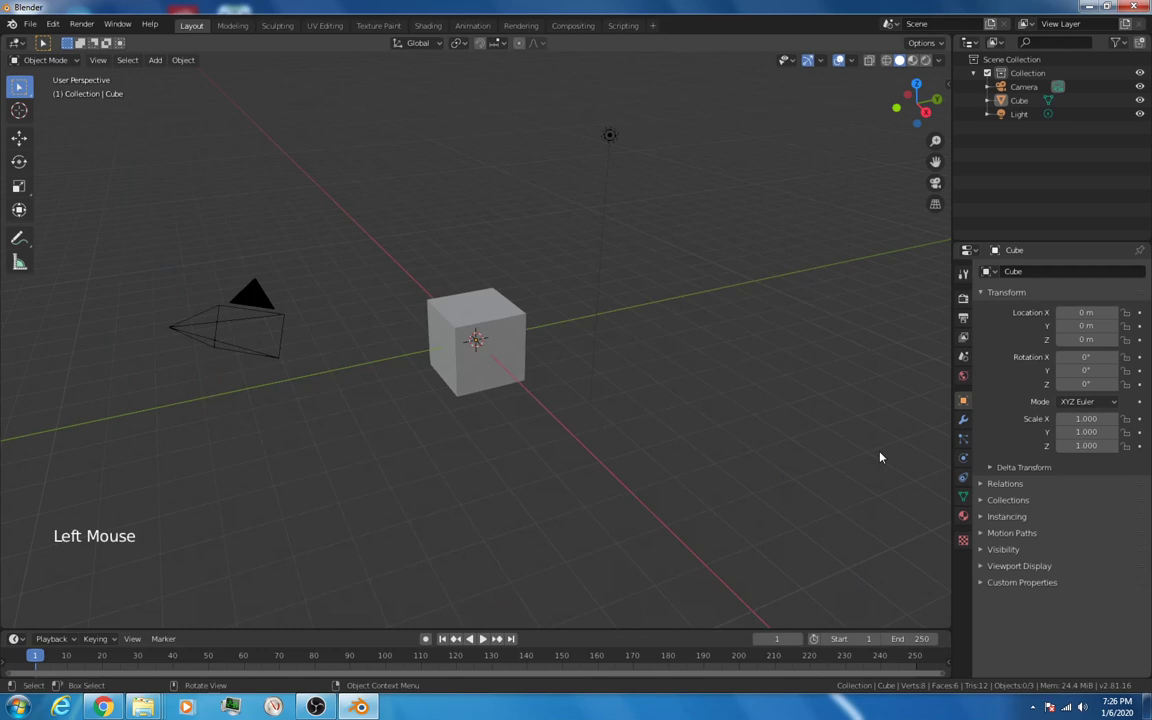
mouse_move(847, 442)
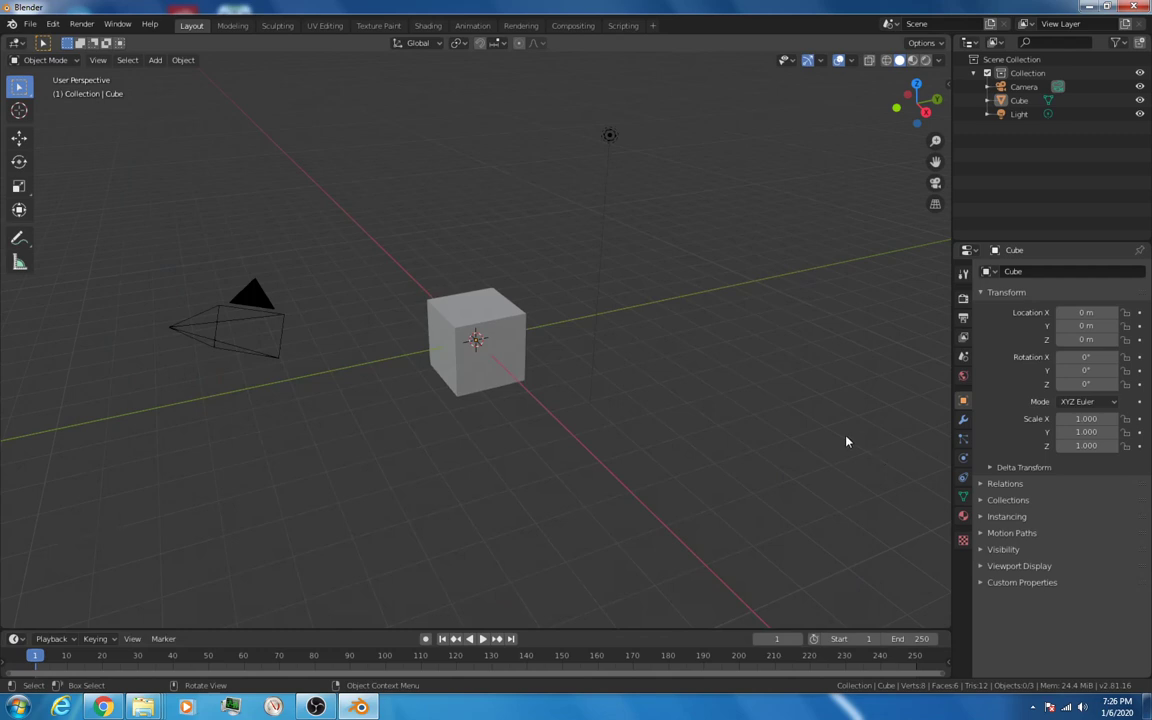
mouse_move(671, 456)
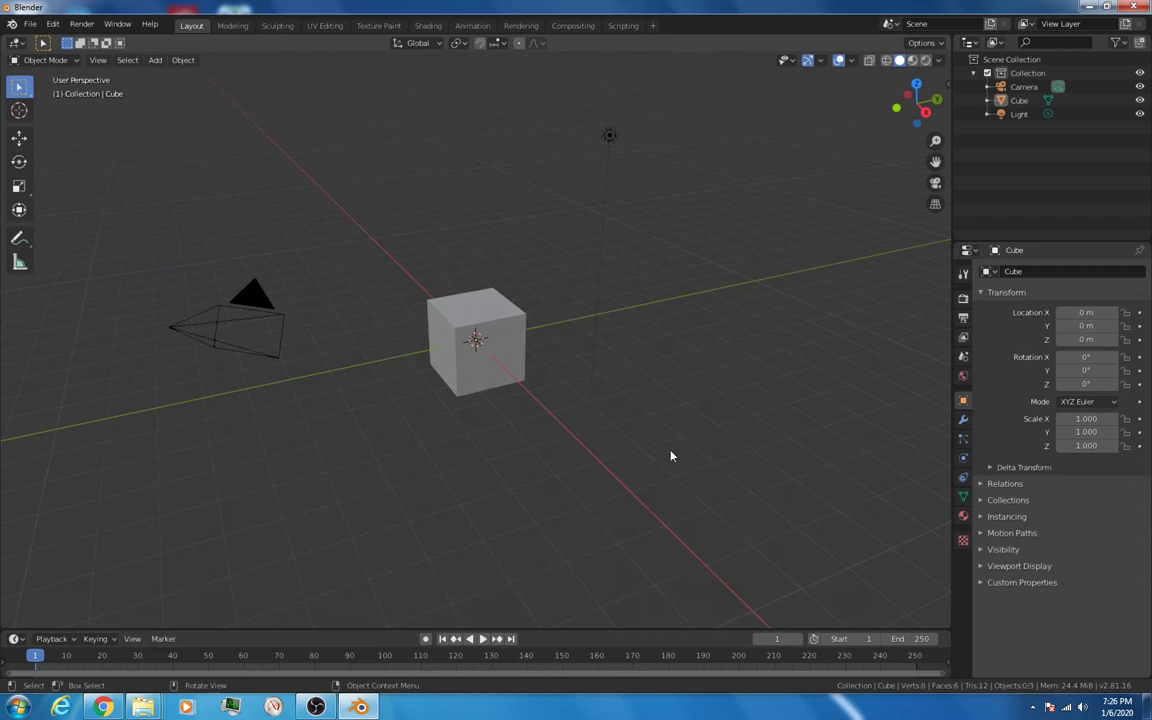
mouse_move(676, 453)
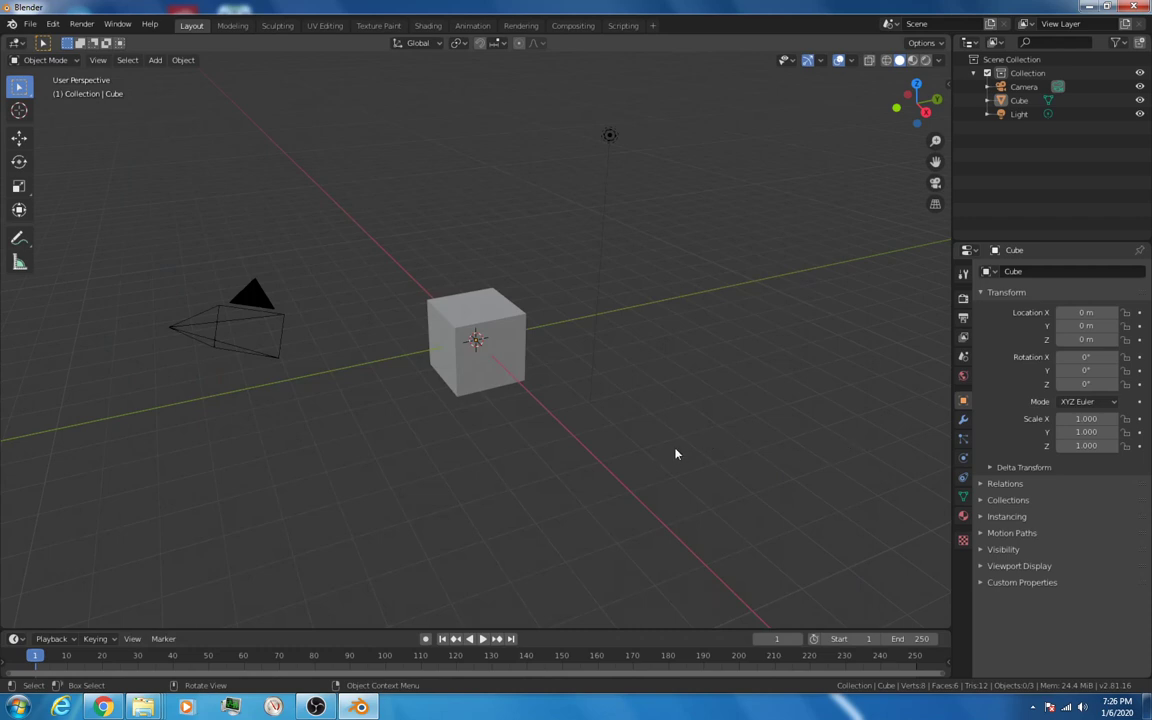
mouse_move(606, 431)
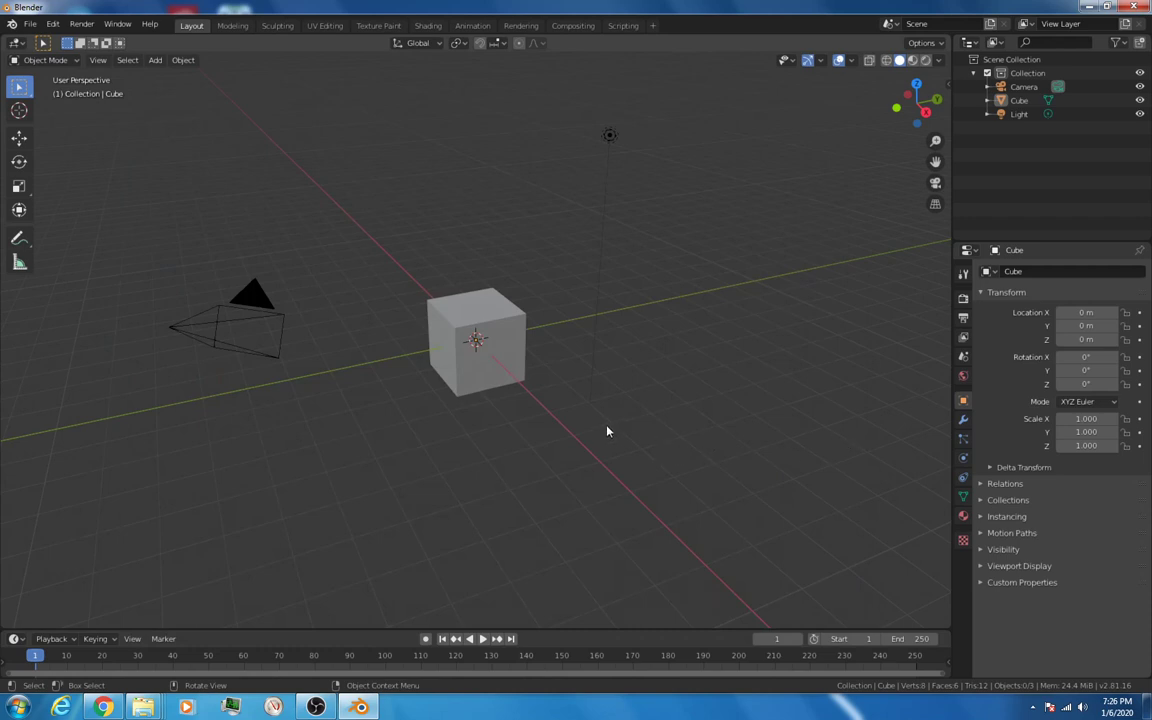
mouse_move(600, 357)
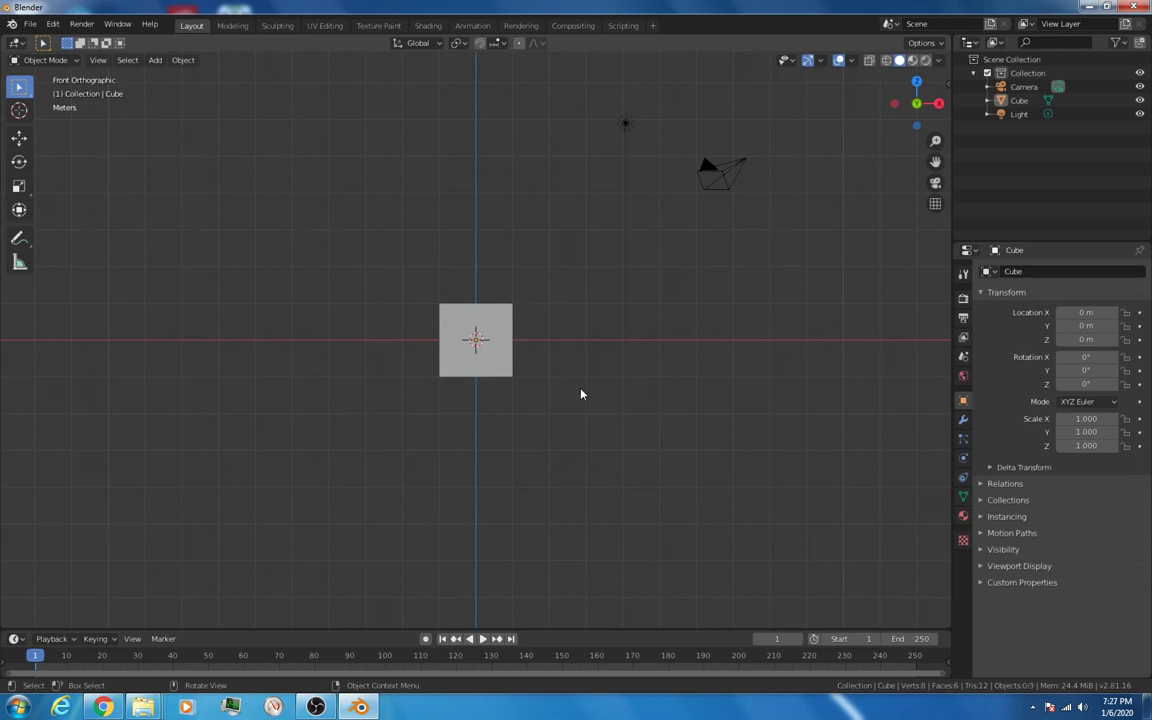
mouse_move(532, 408)
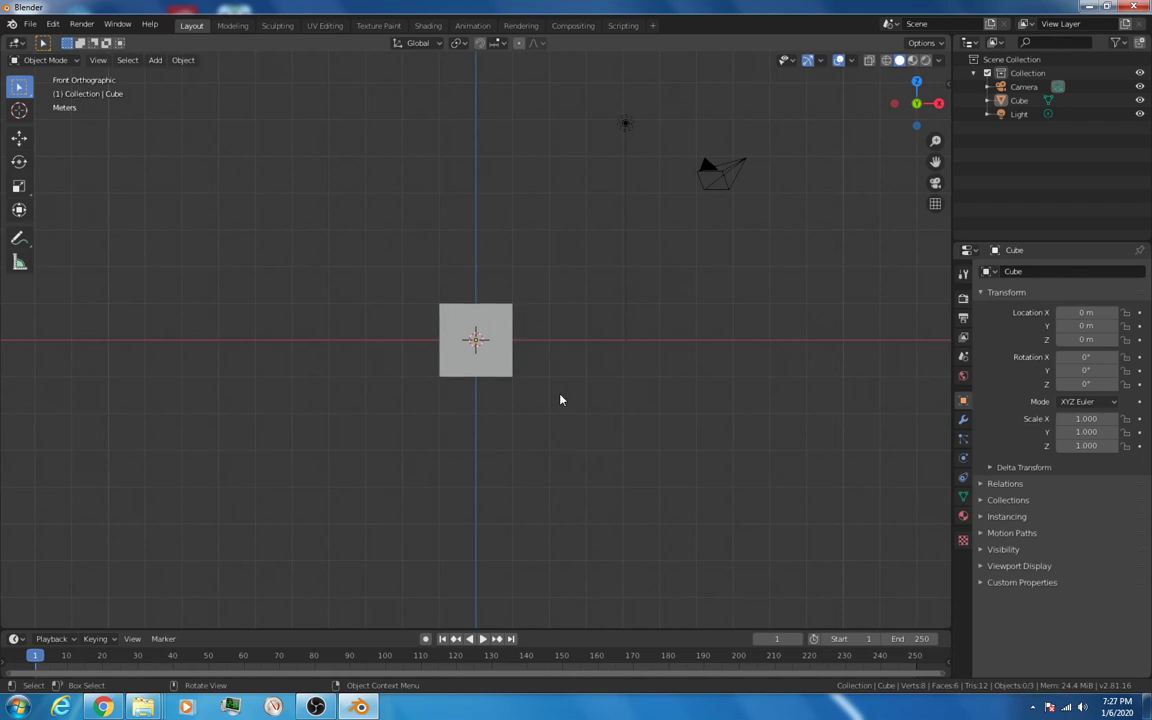
mouse_move(658, 303)
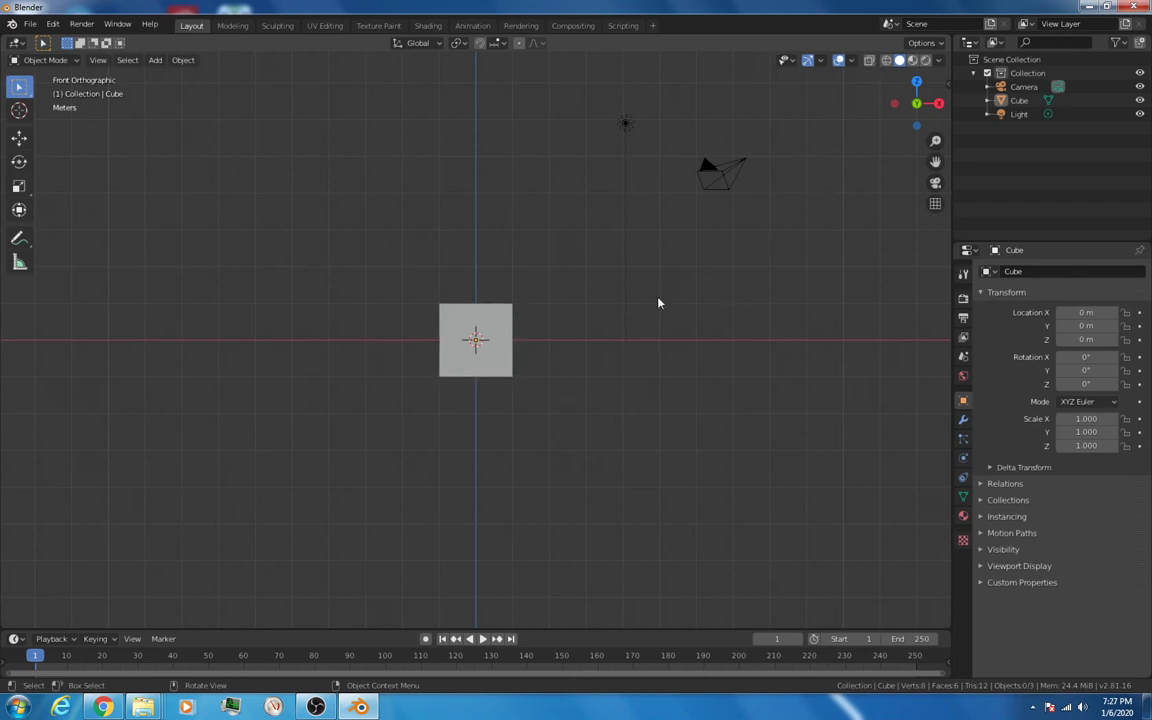
Step: Turn on X-Ray, enter Edit Mode on the Cube, and view it from the front
key("z")
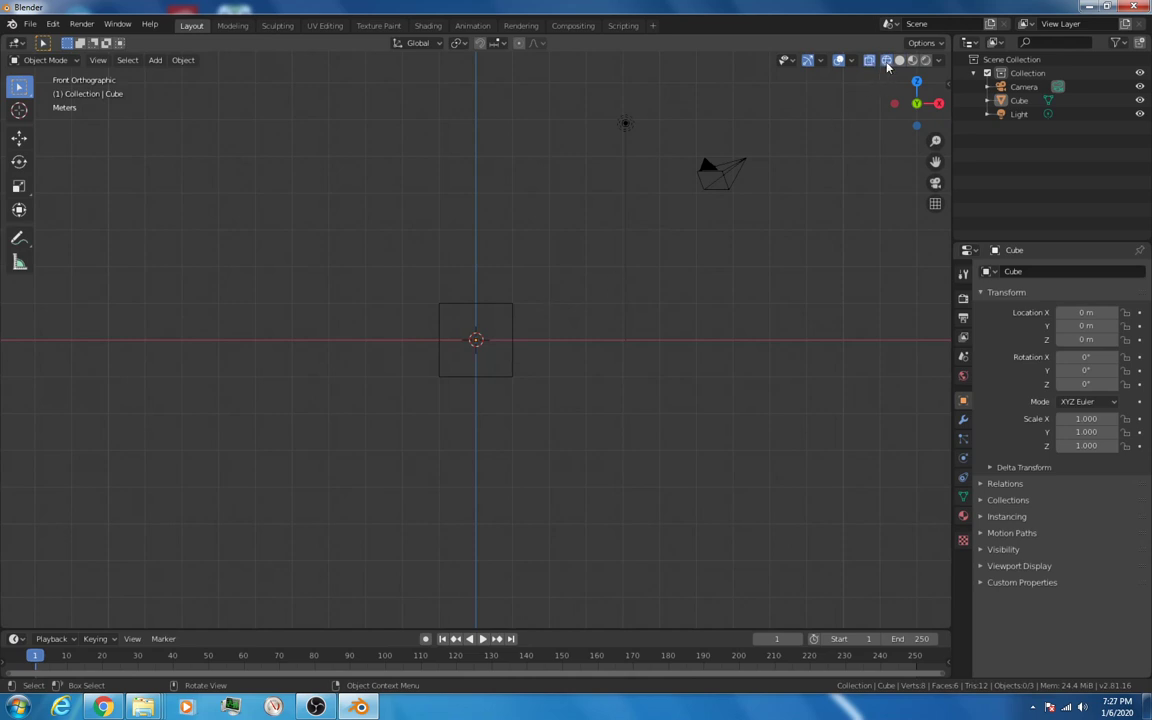
left_click(899, 60)
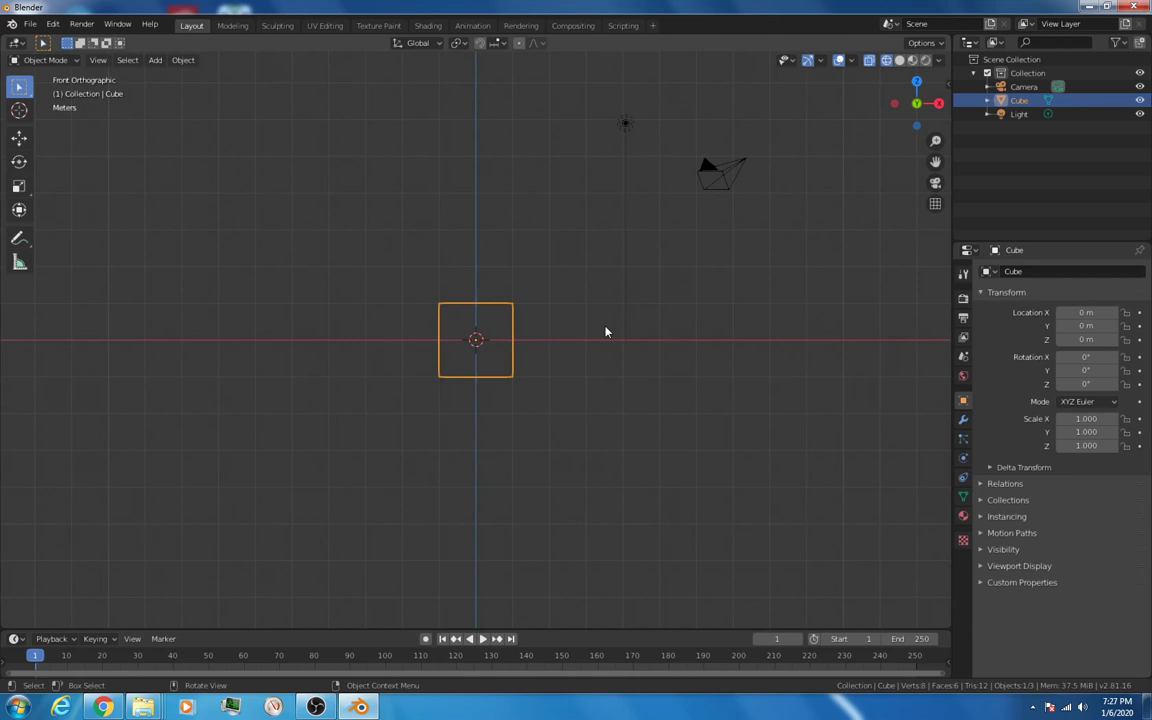
key("Tab")
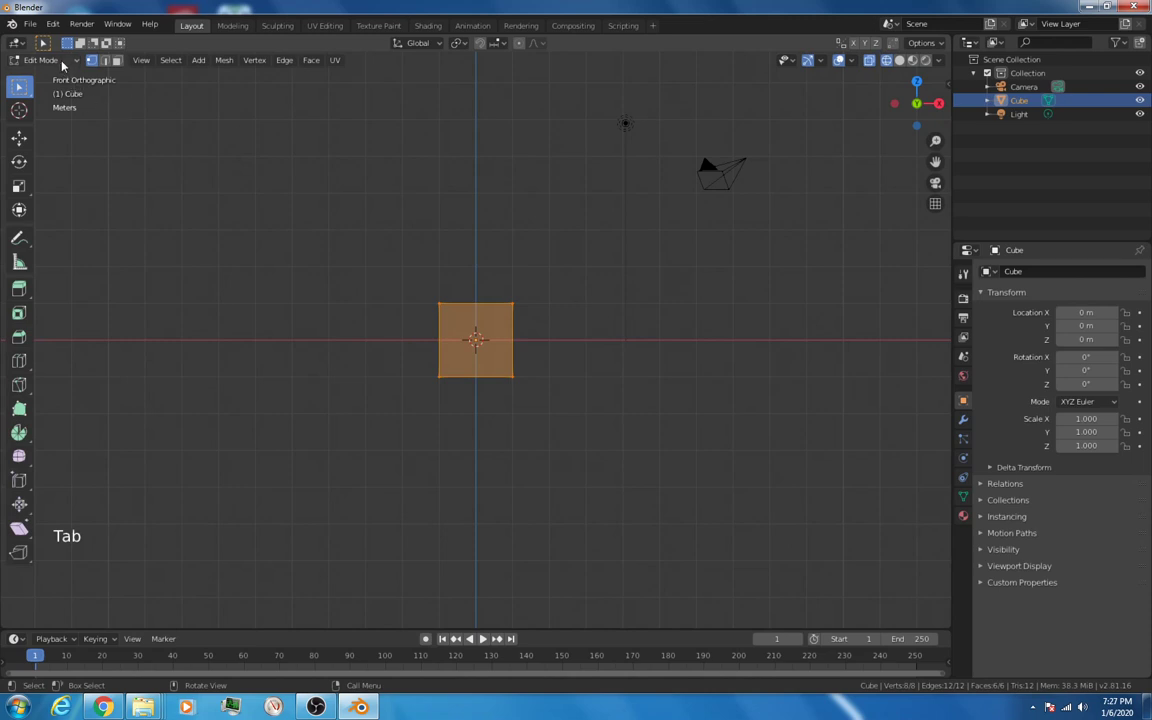
left_click(42, 60)
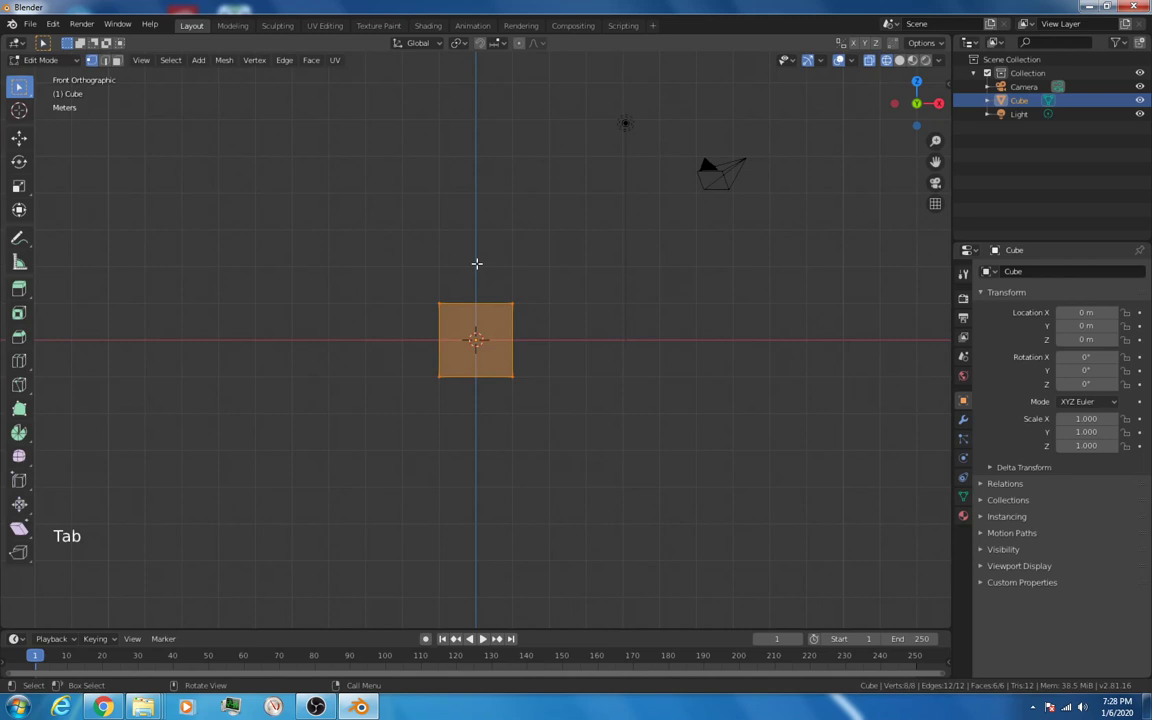
mouse_move(517, 283)
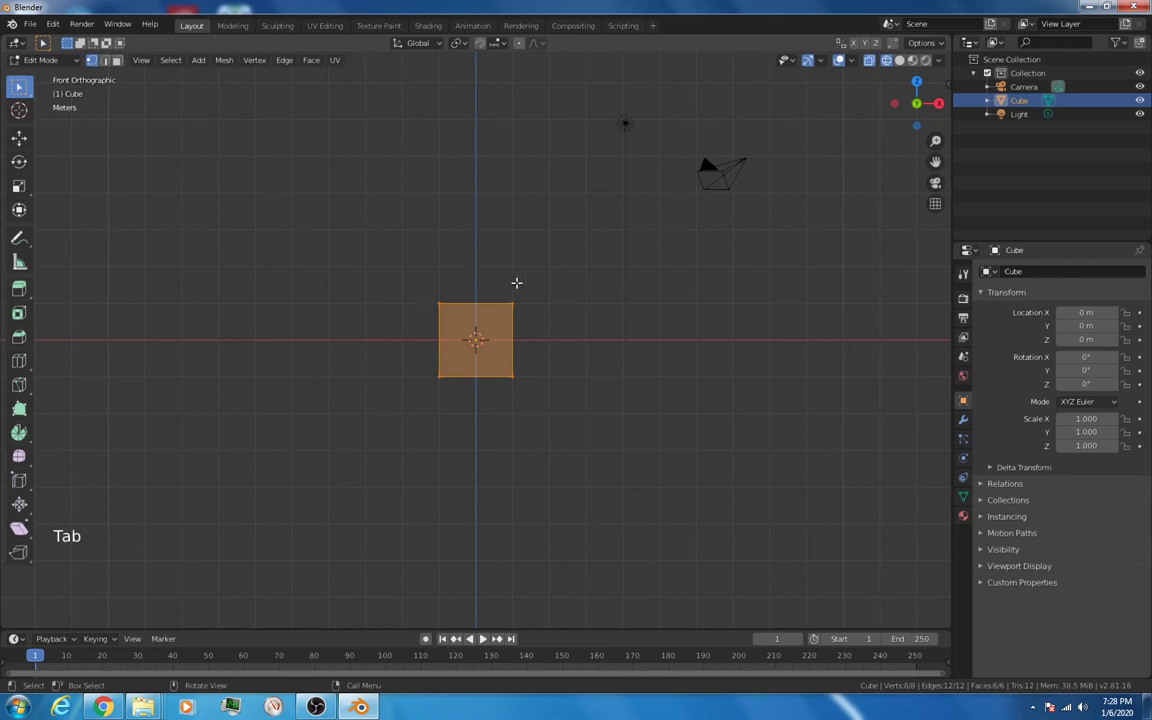
mouse_move(516, 301)
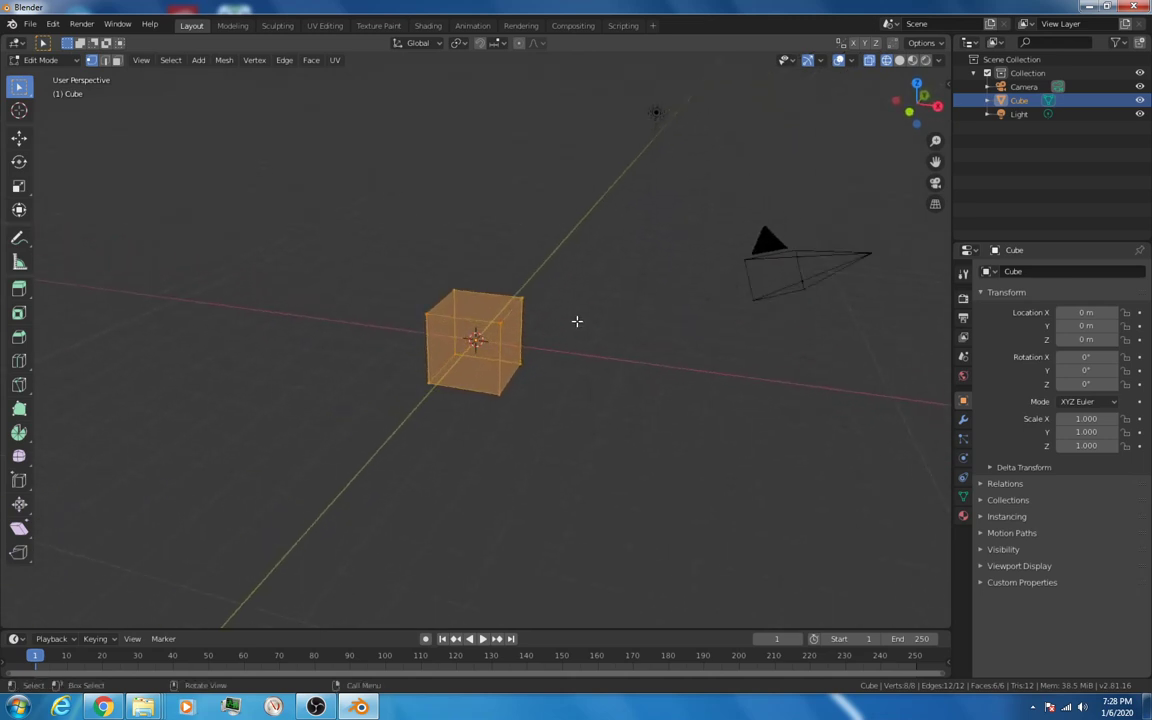
key("a")
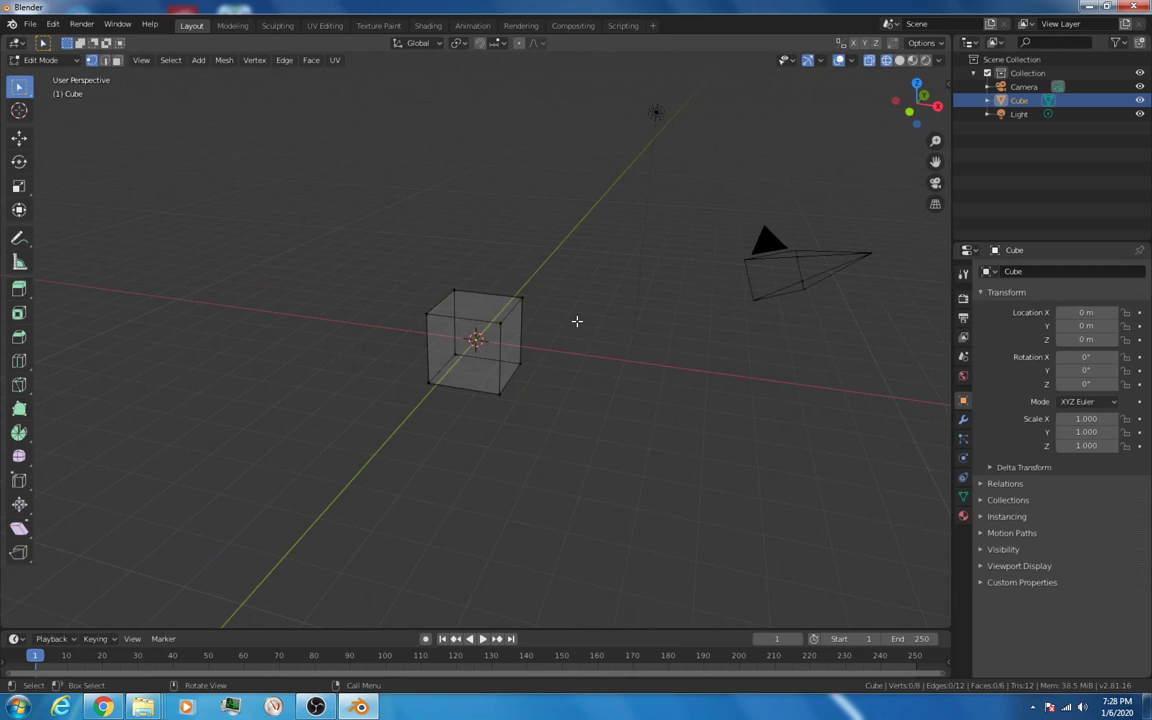
key("a")
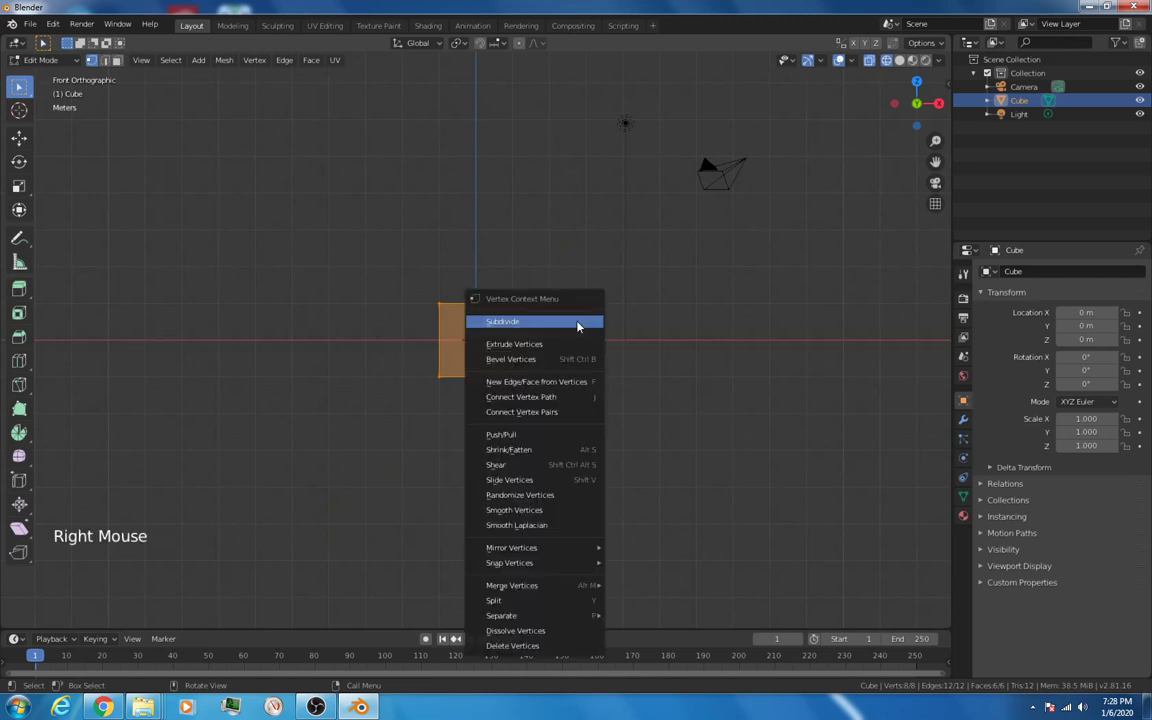
mouse_move(560, 322)
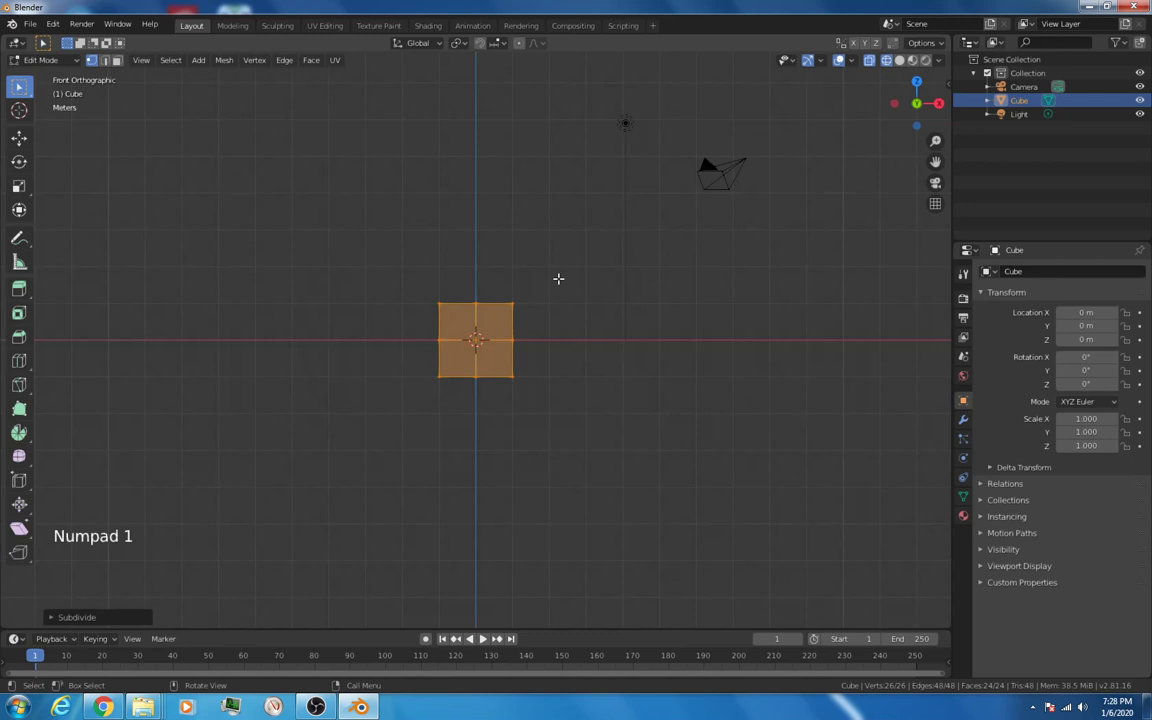
mouse_move(587, 300)
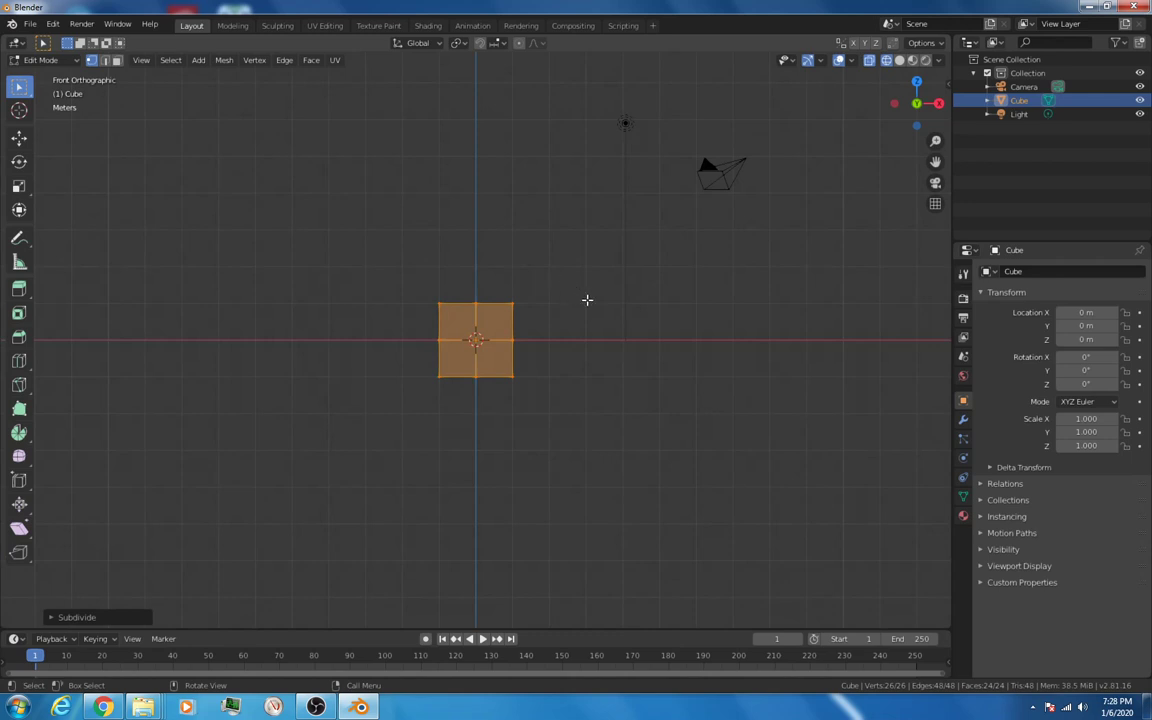
Step: Select the left-half vertices of the subdivided cube and delete them
key("a")
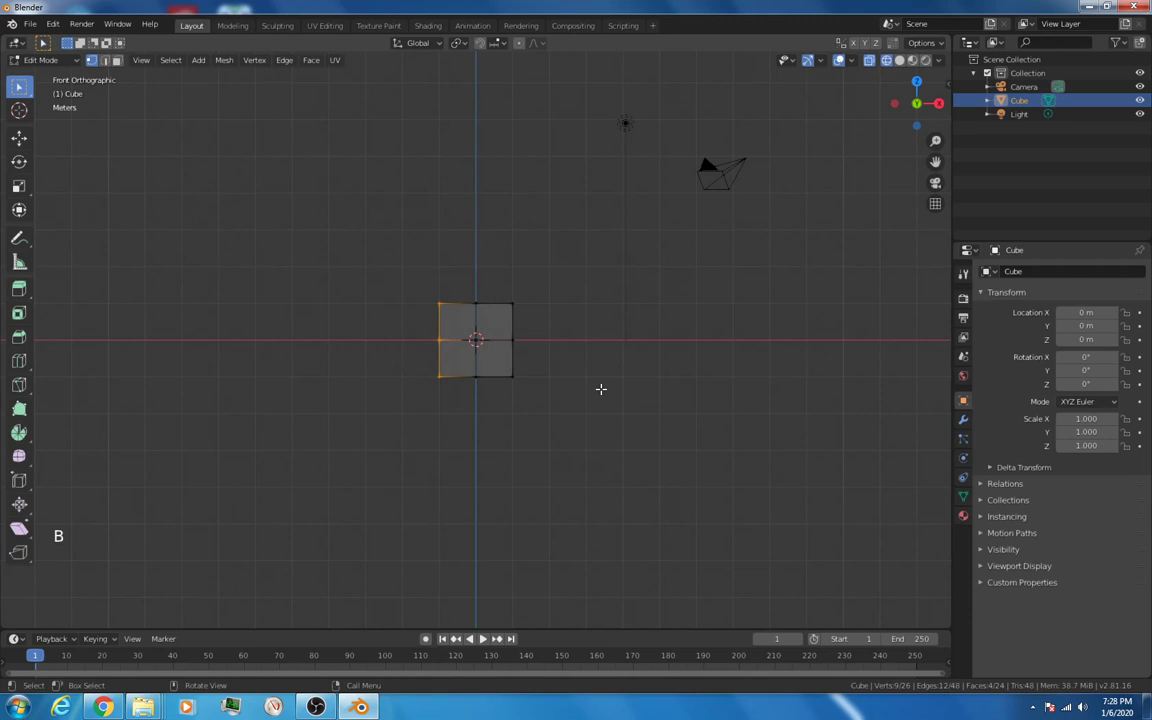
key("x")
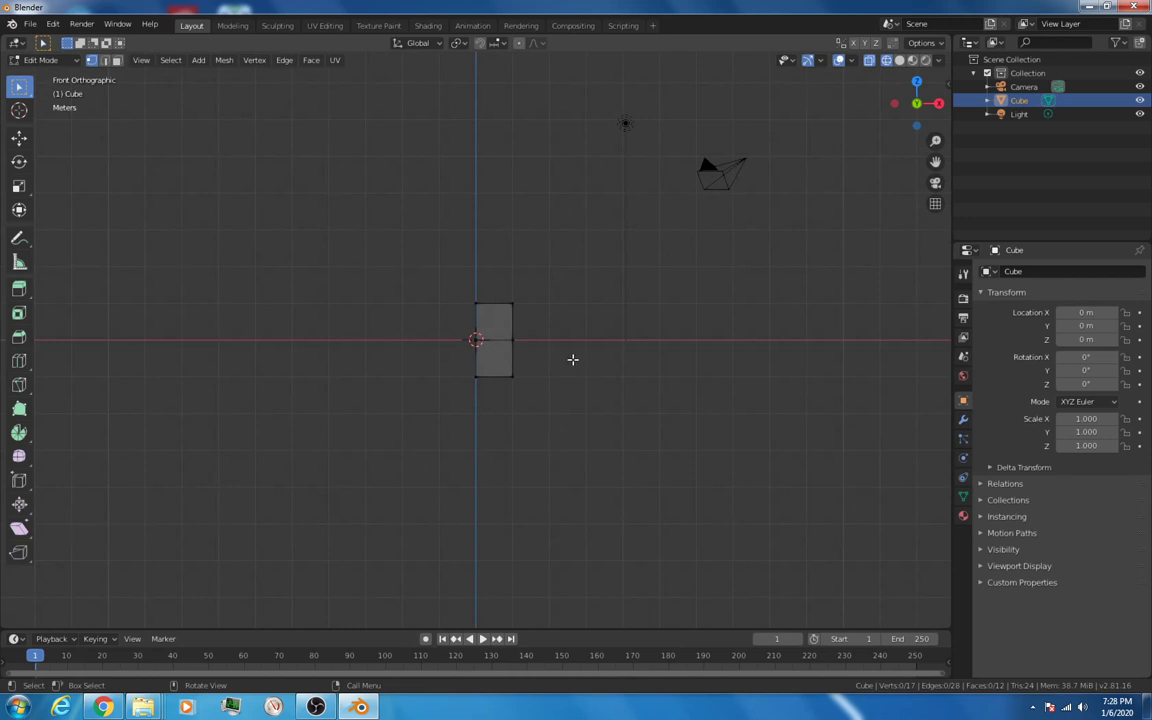
Step: Select the remaining half and add a Mirror modifier on the X axis
key("a")
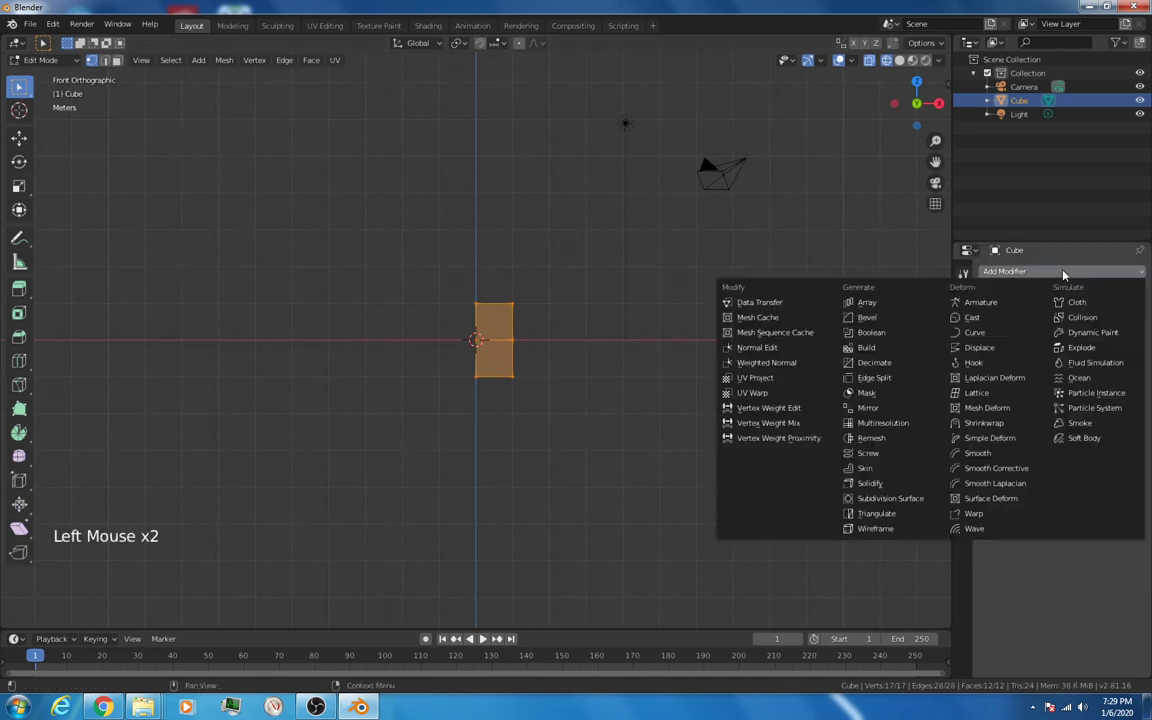
left_click(868, 407)
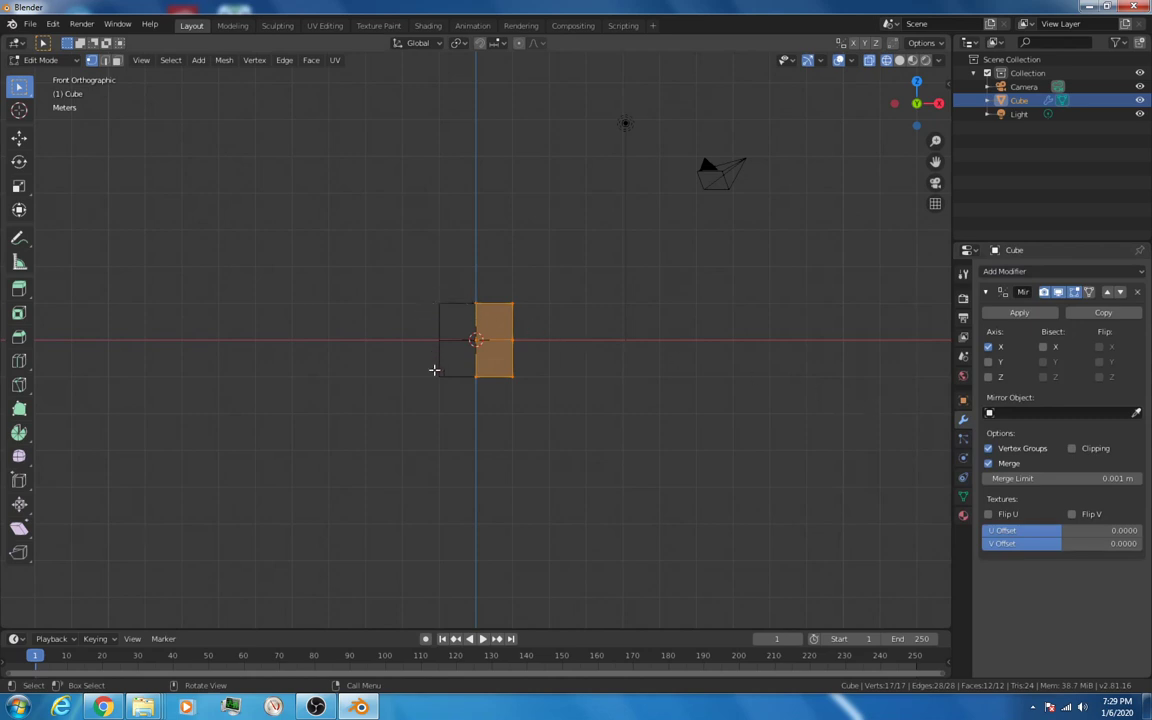
mouse_move(590, 349)
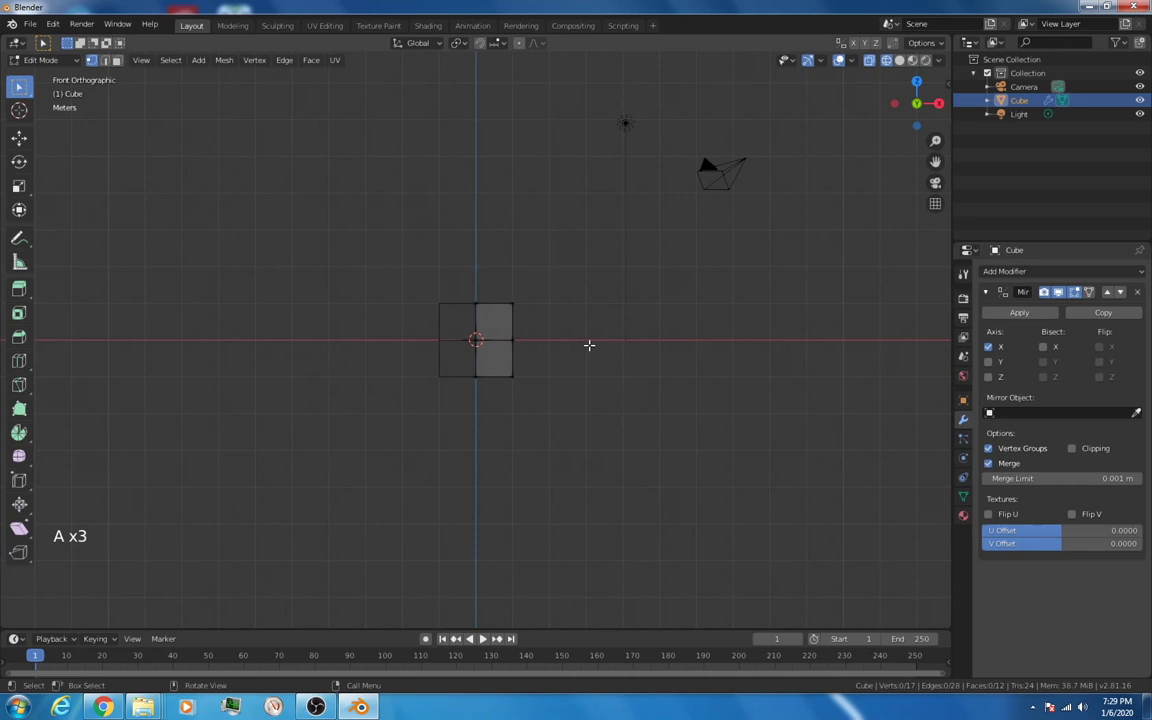
key("c")
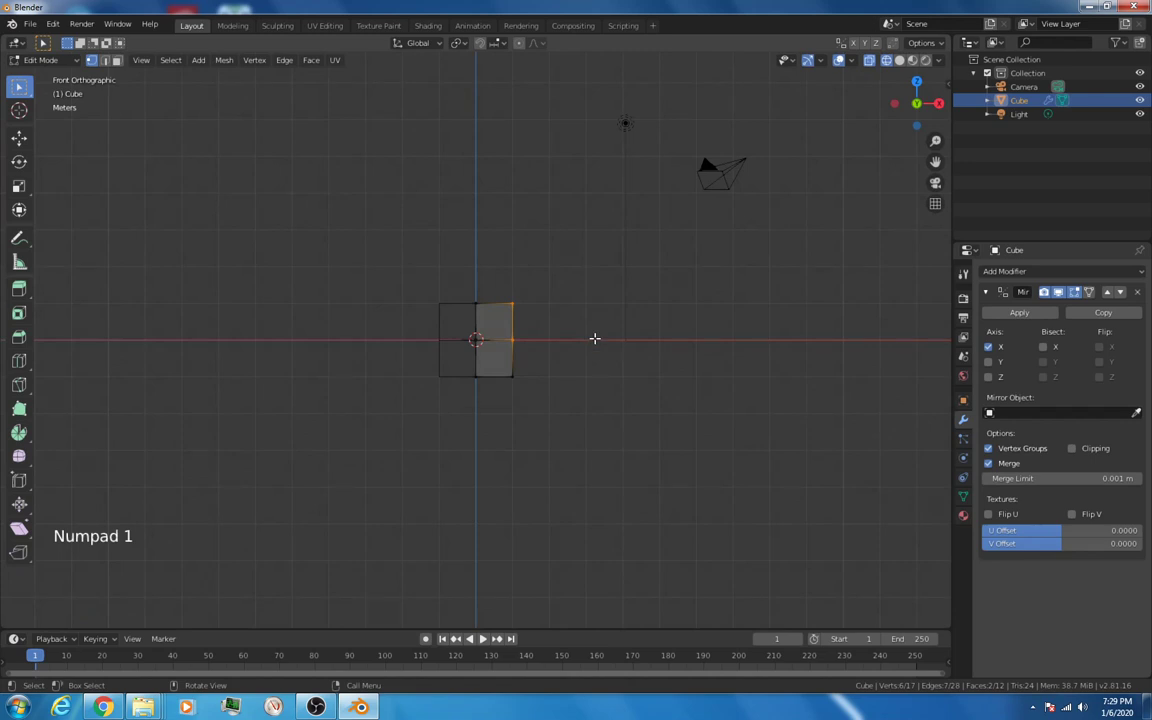
mouse_move(586, 318)
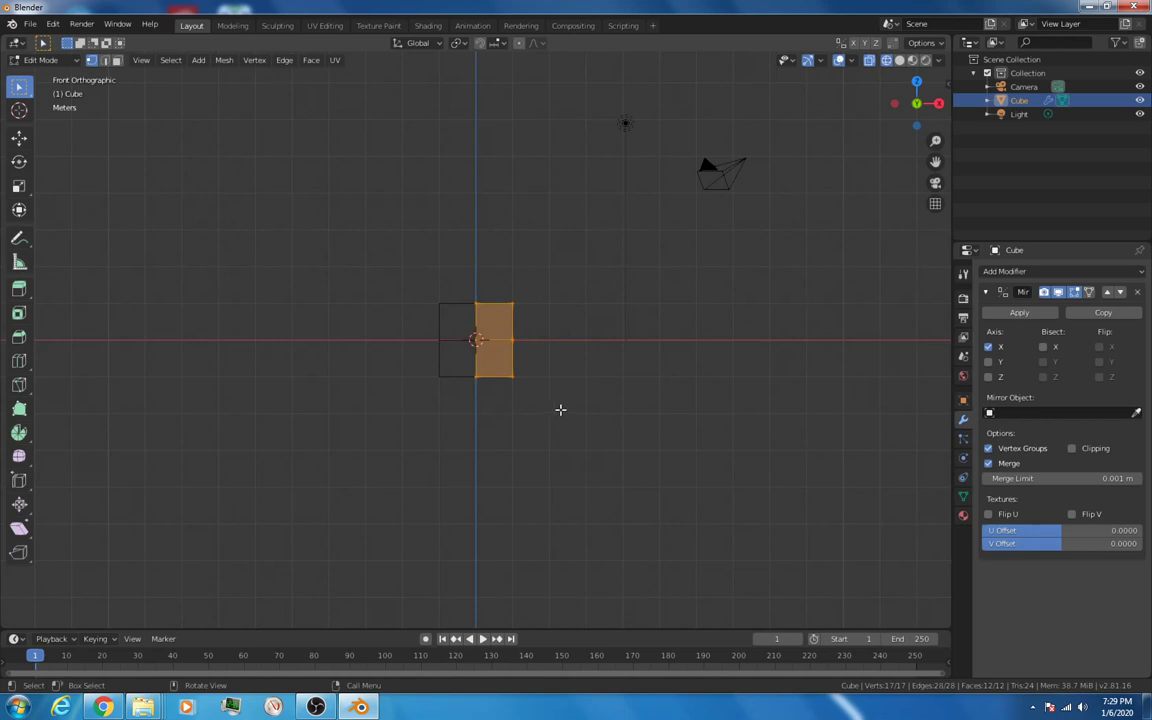
key("A")
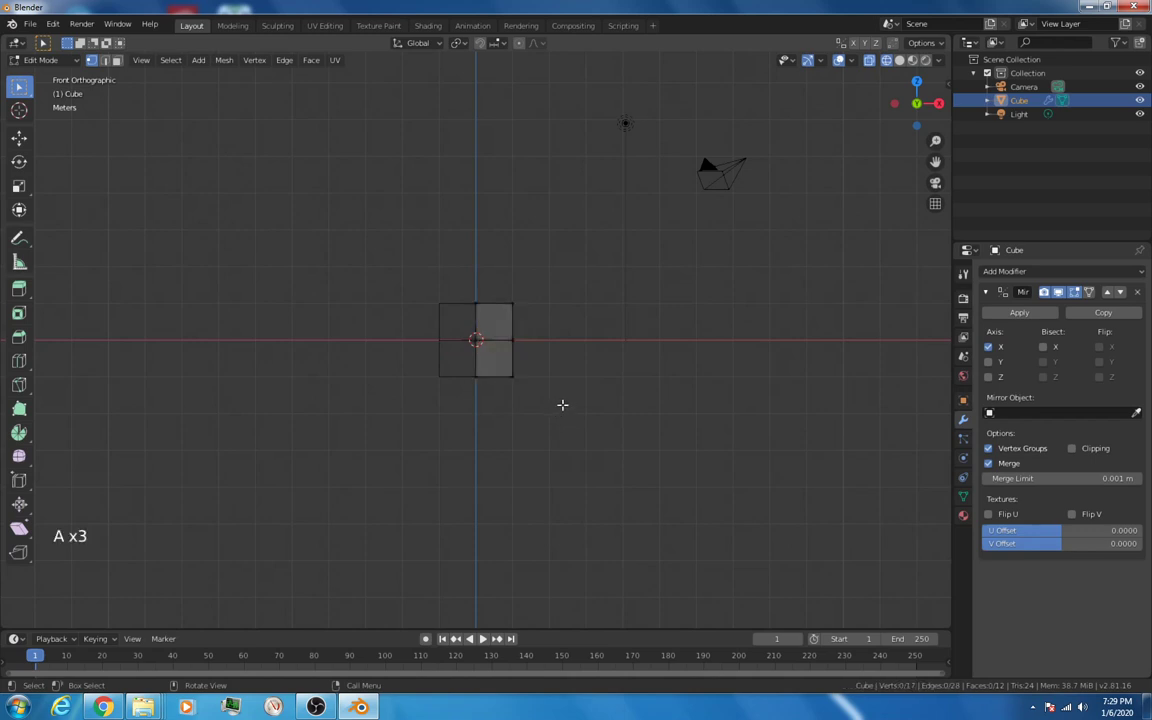
key("c")
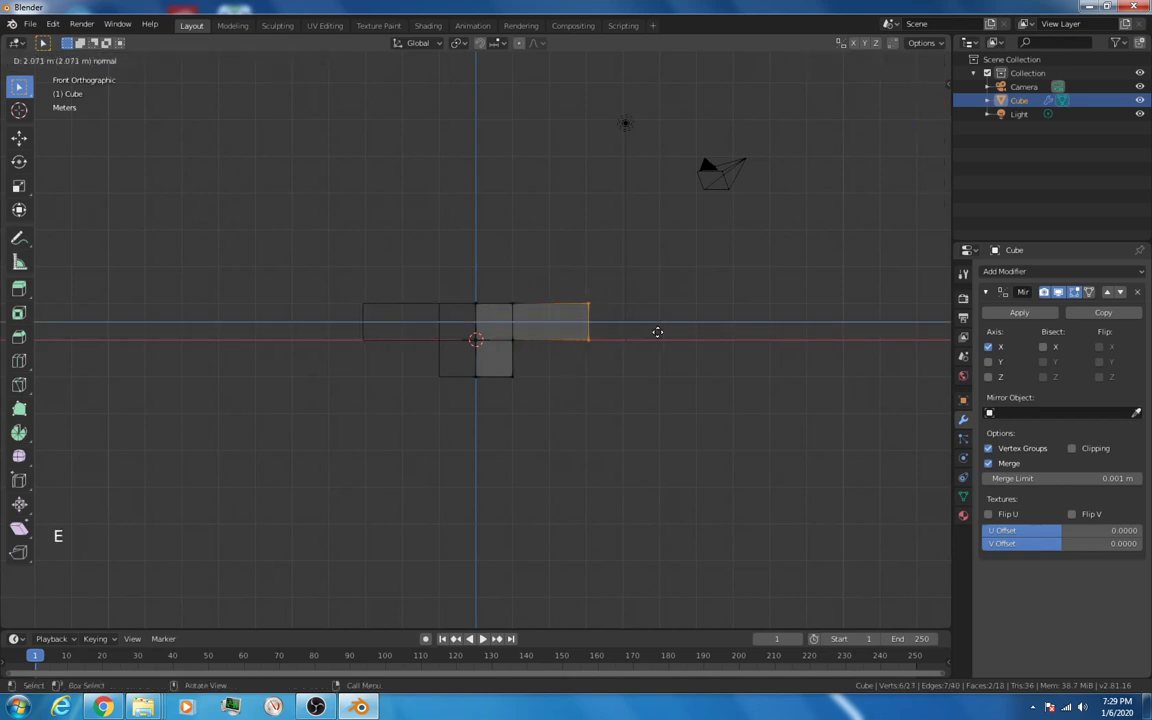
mouse_move(648, 331)
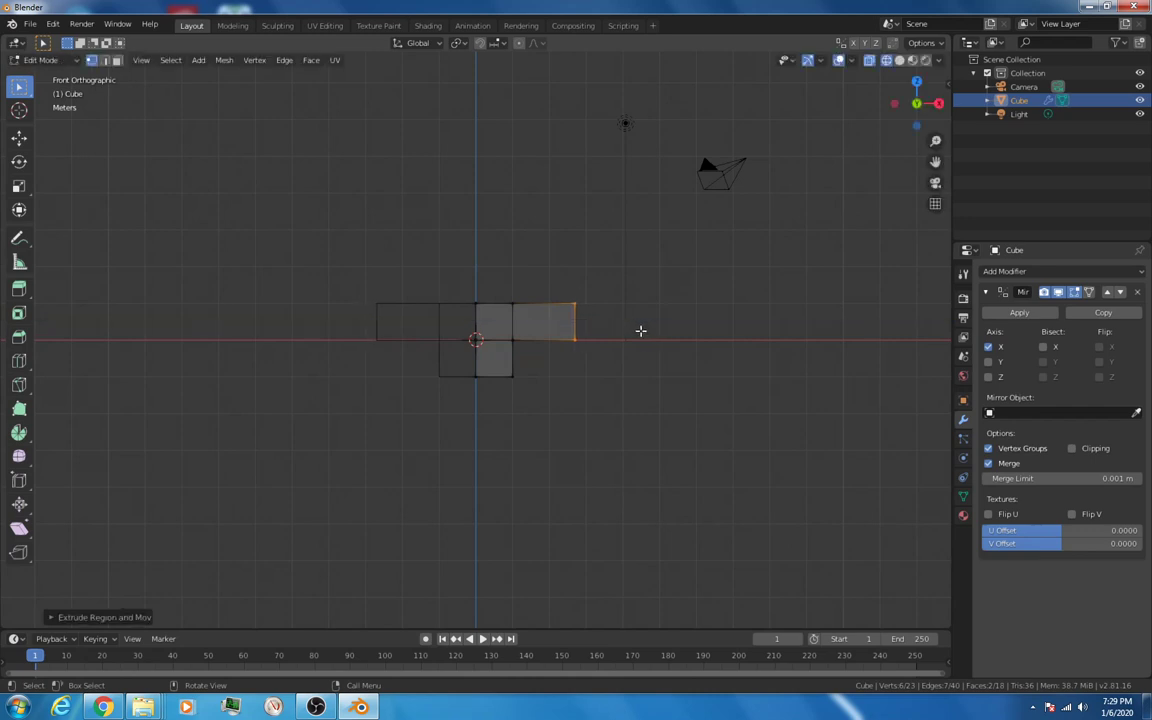
Step: Extrude the arm face outward twice along X and reposition the arm tip
key("e")
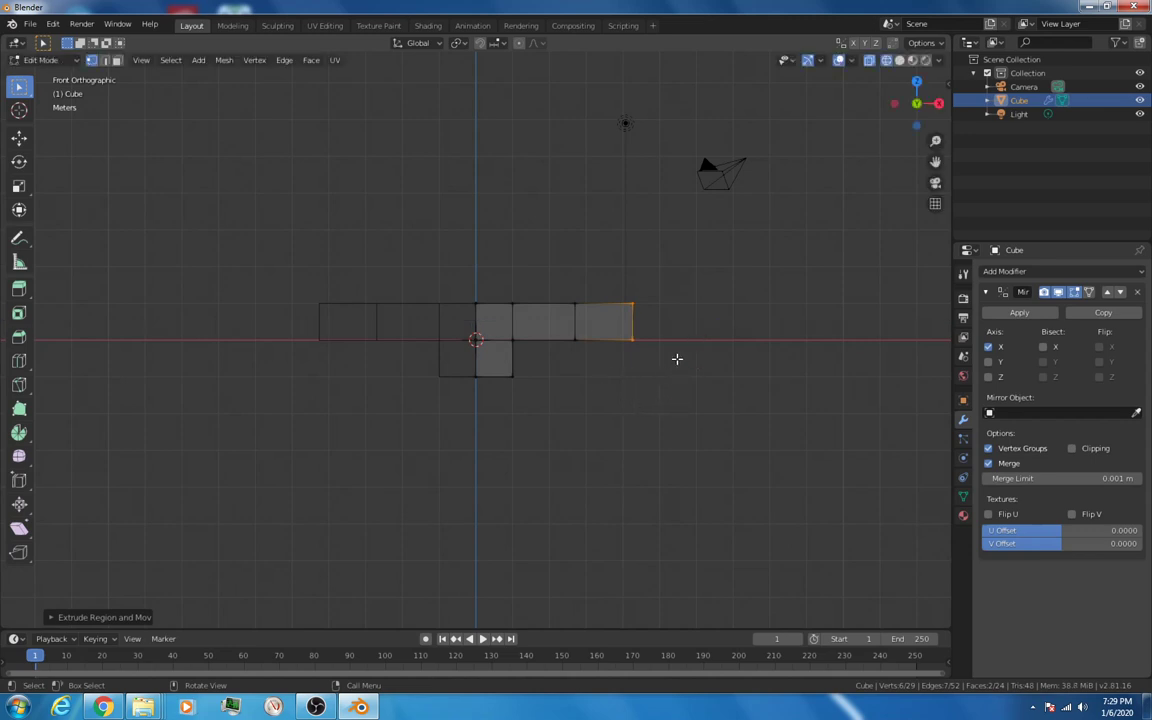
key("g")
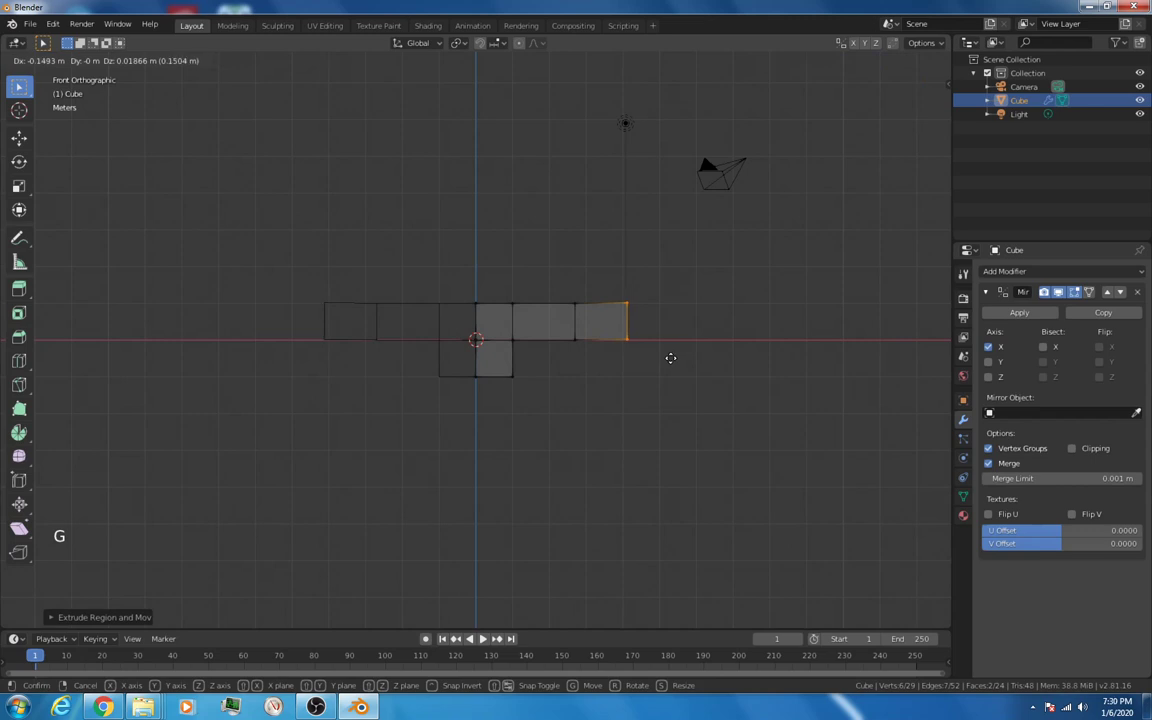
left_click(670, 358)
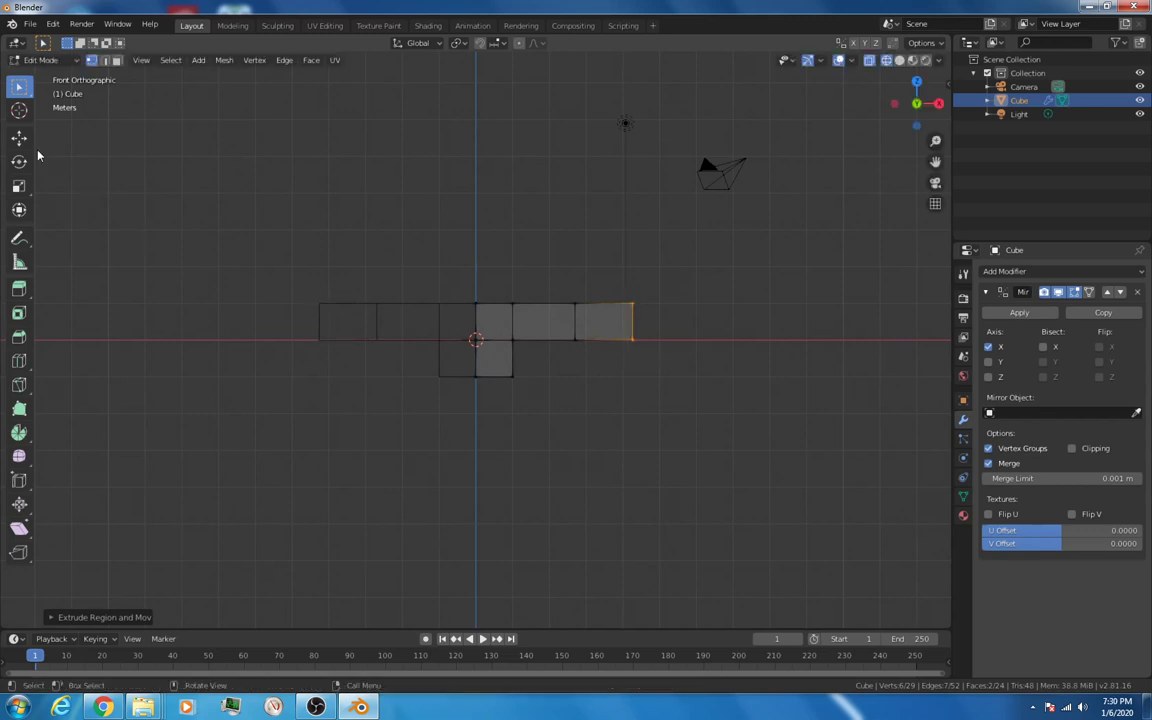
left_click(18, 138)
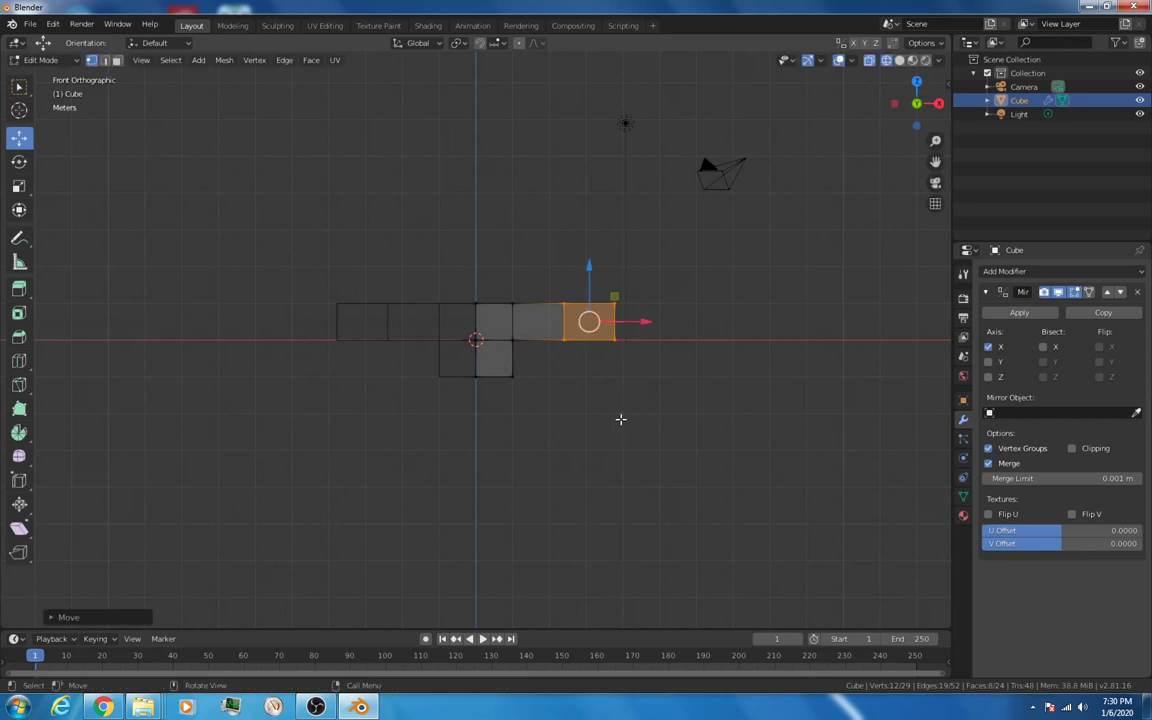
key("a")
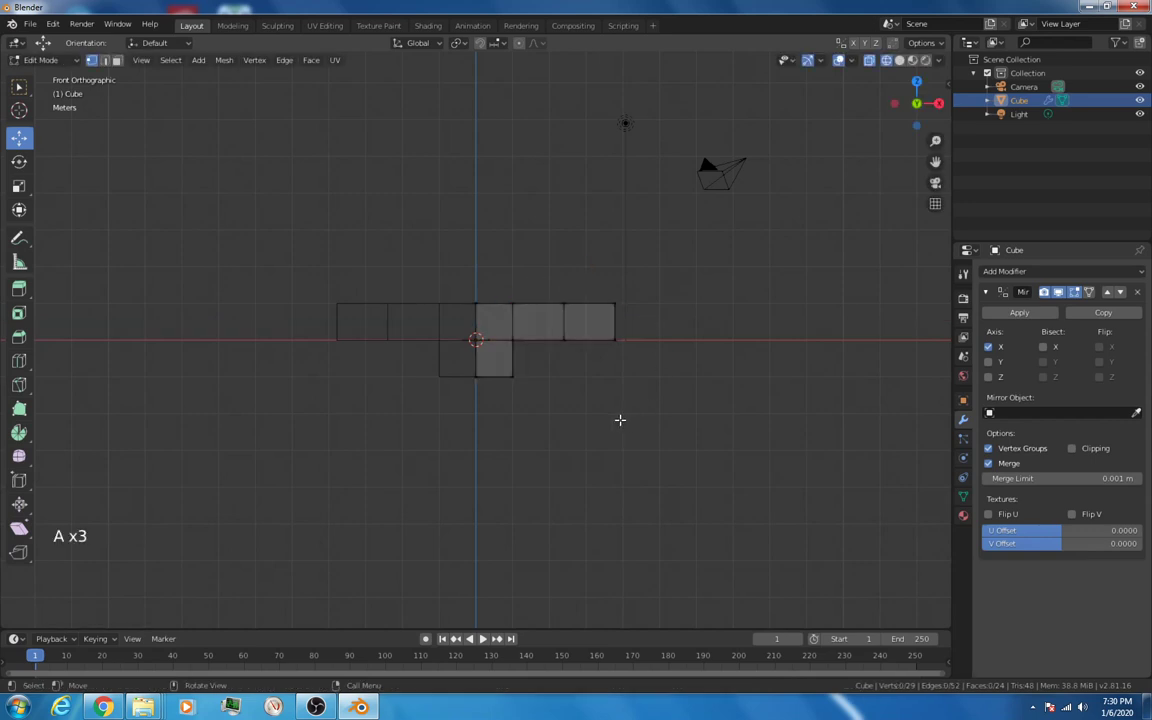
Step: Extrude a leg down in two outward-slanted sections, then add a short foot
key("b")
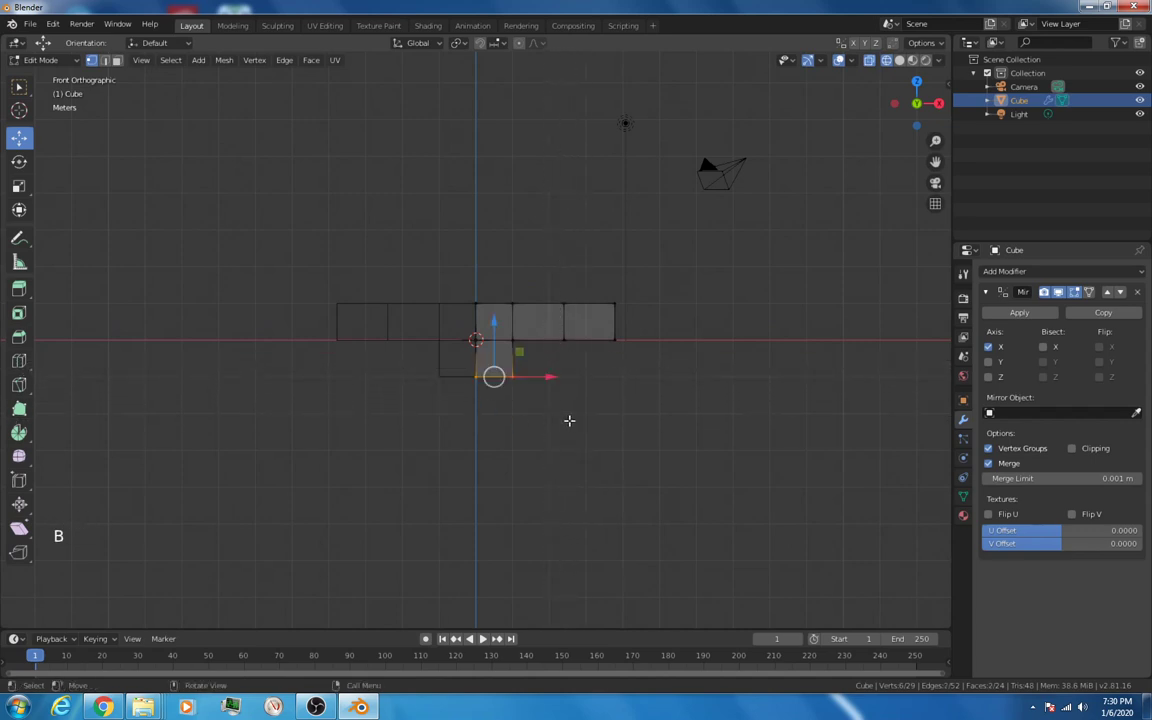
key("e")
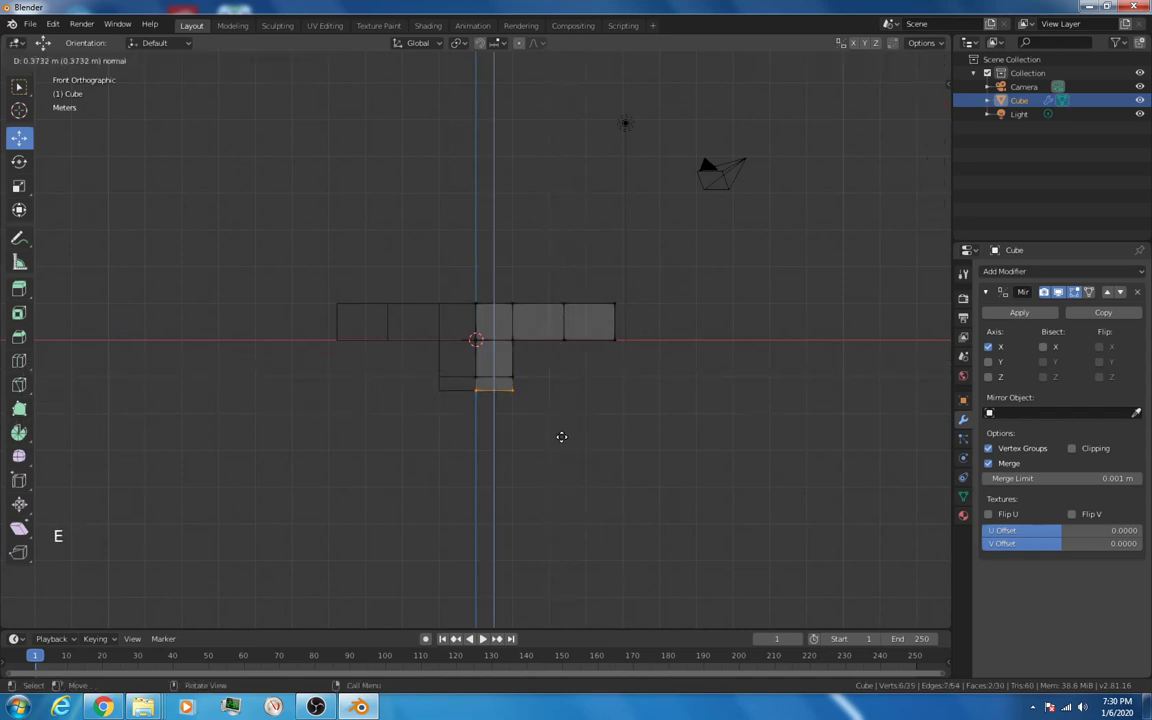
mouse_move(563, 477)
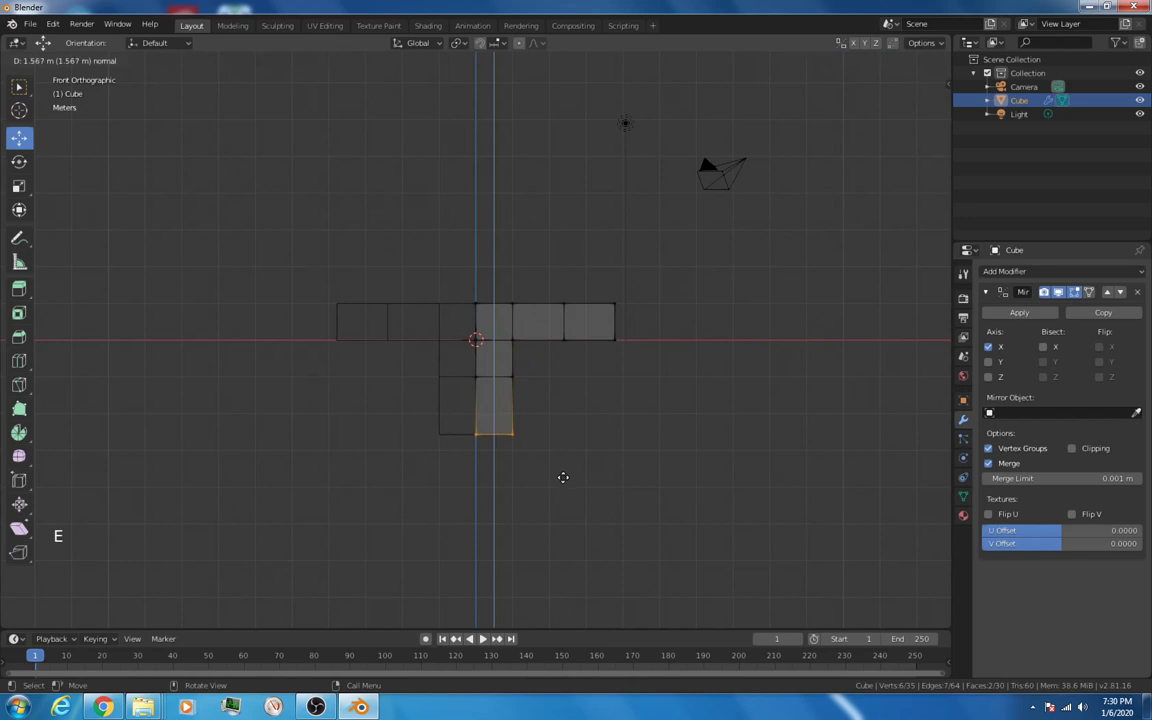
left_click(560, 434)
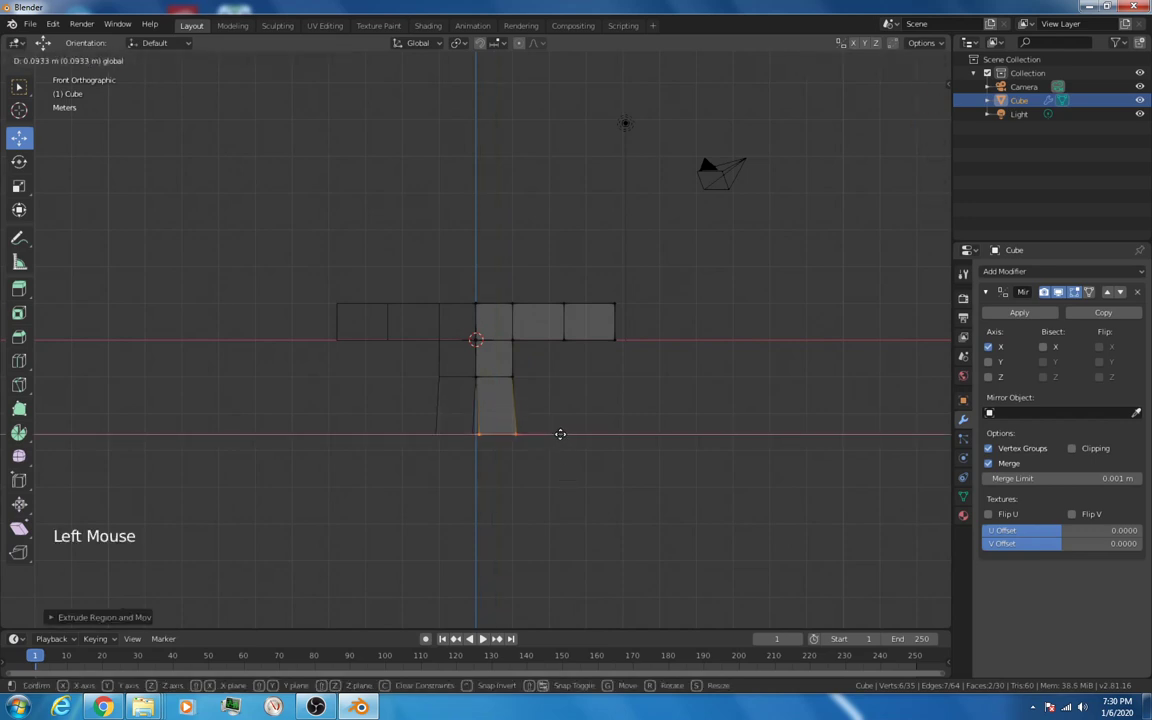
left_click(560, 434)
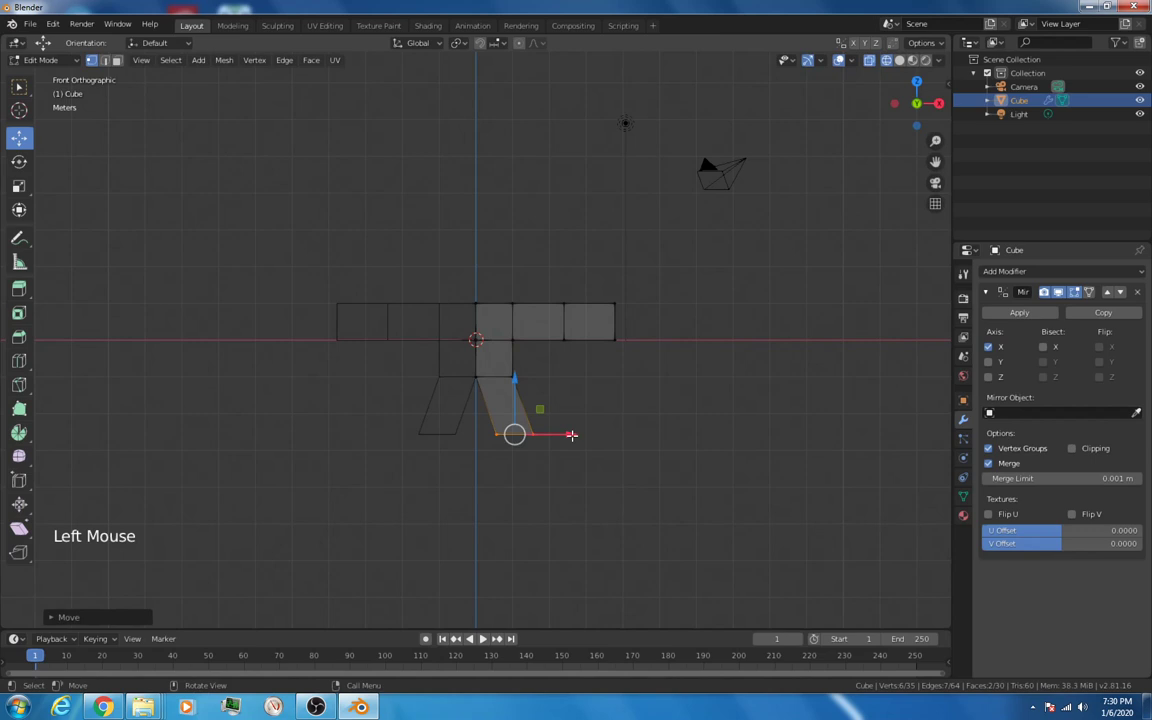
key("e")
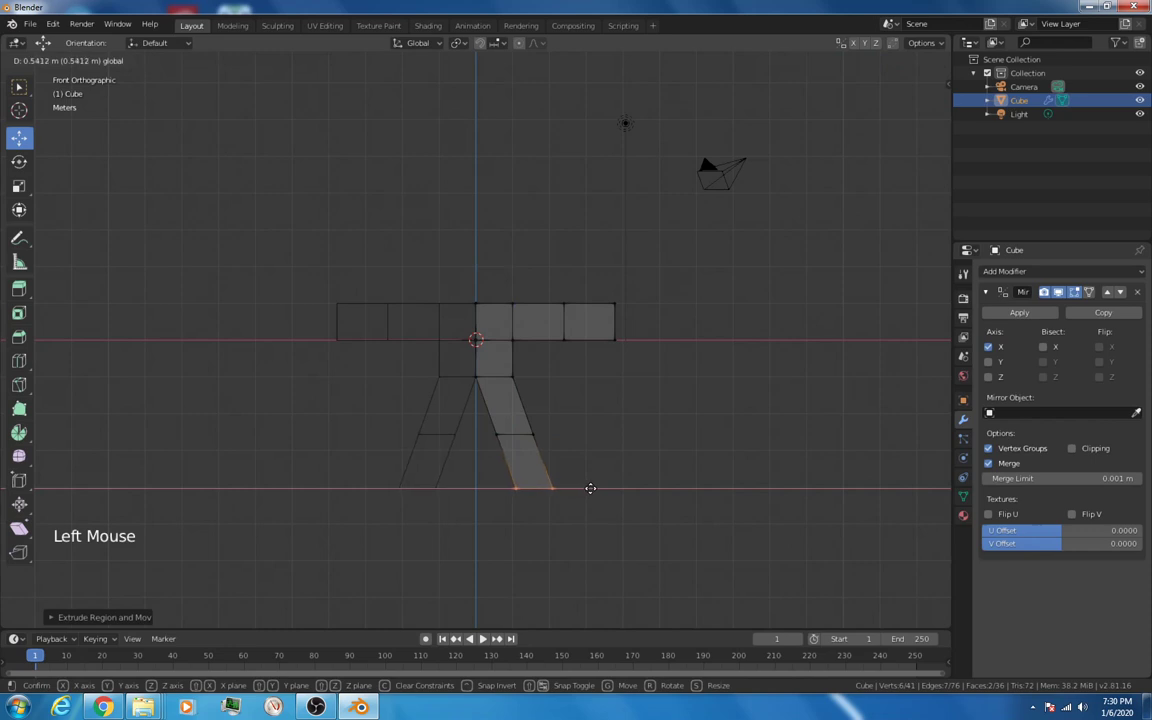
left_click(590, 488)
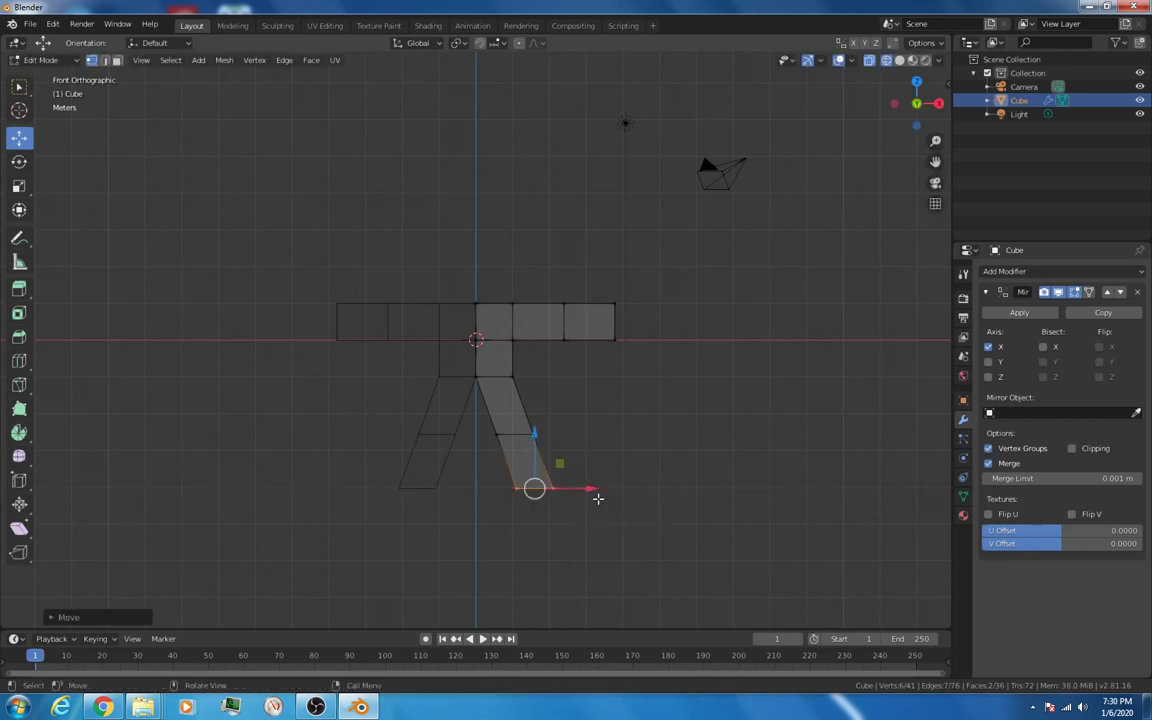
key("e")
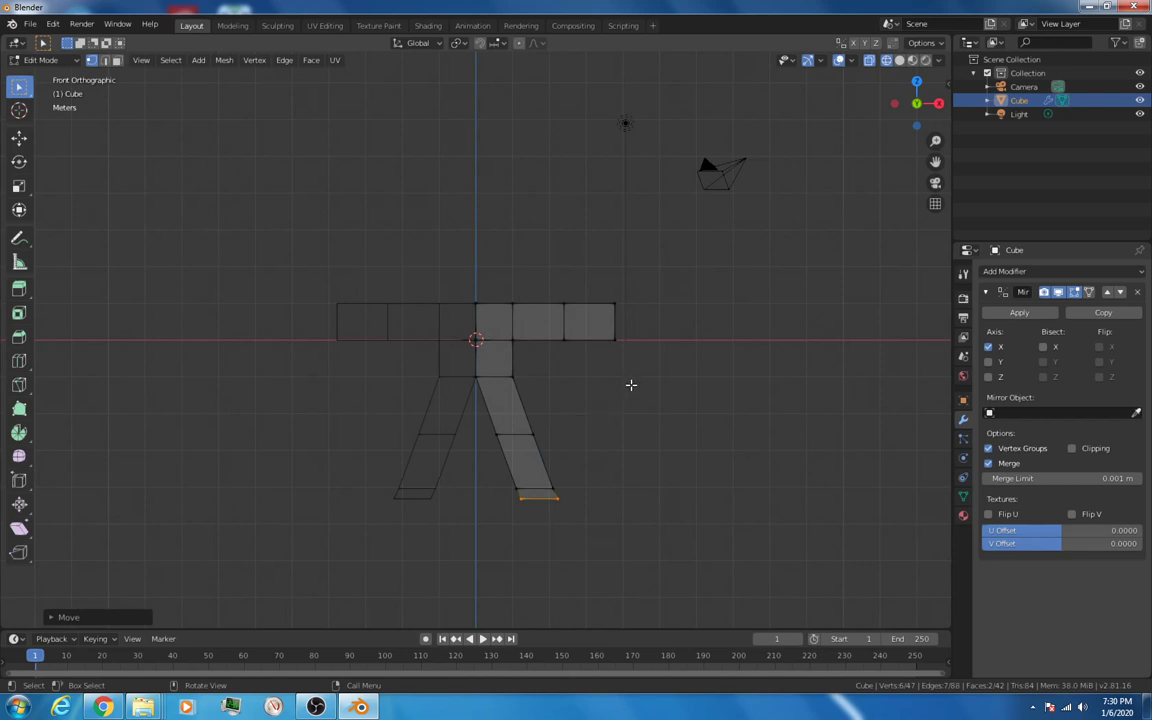
Step: Switch to Object Mode, orbit to check thickness, and apply the Mirror modifier
key("Tab")
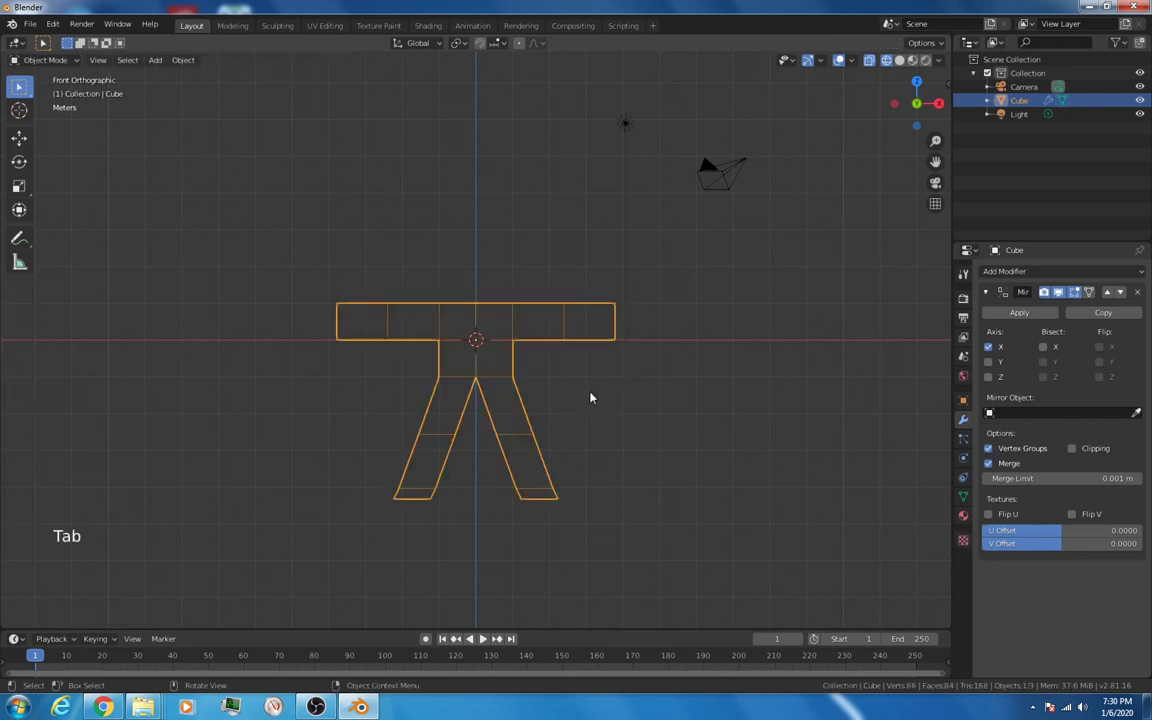
left_click_drag(590, 398, 627, 412)
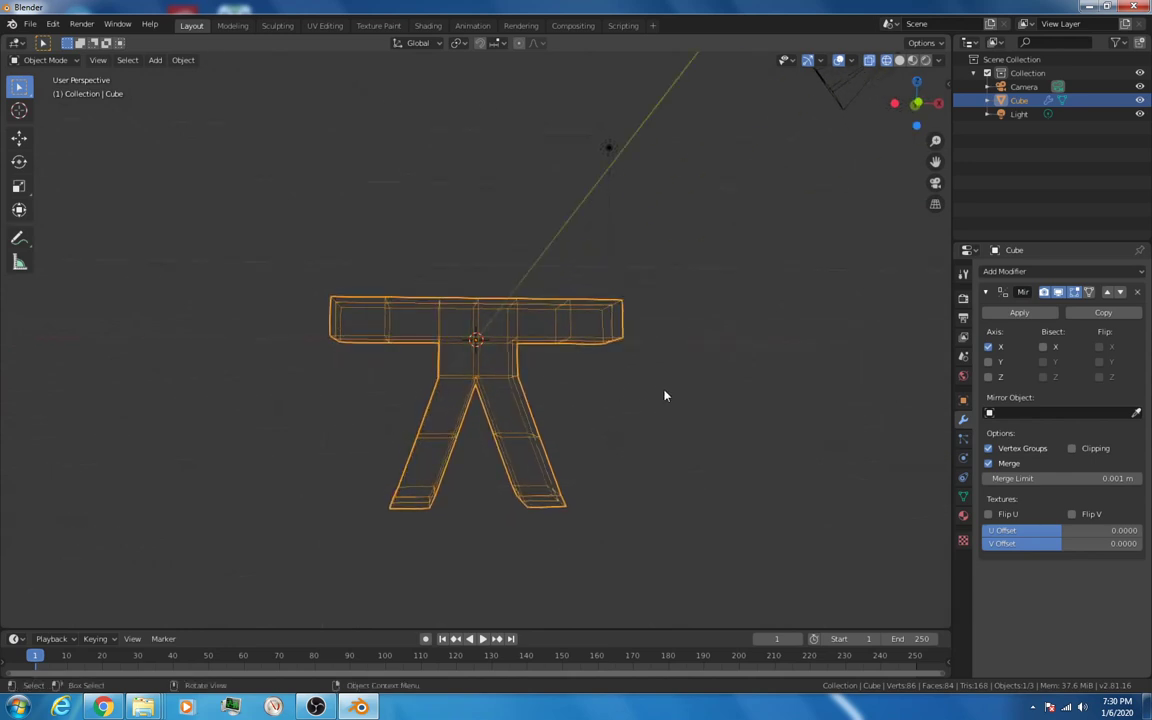
mouse_move(685, 400)
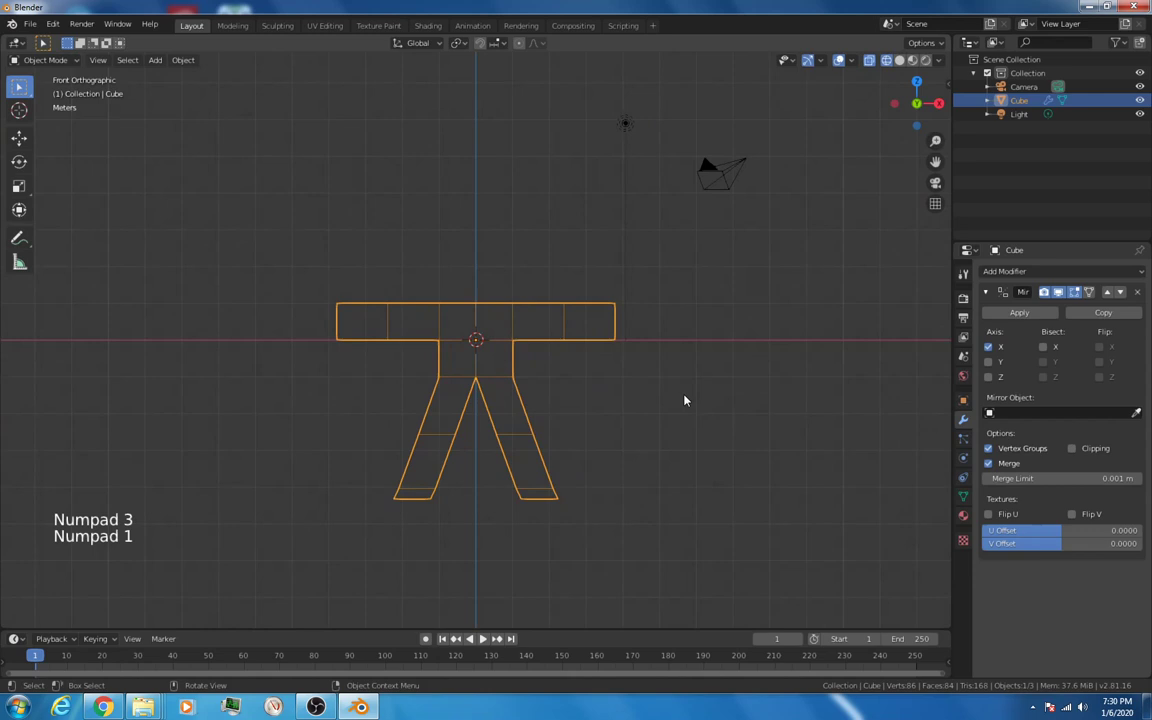
left_click(986, 291)
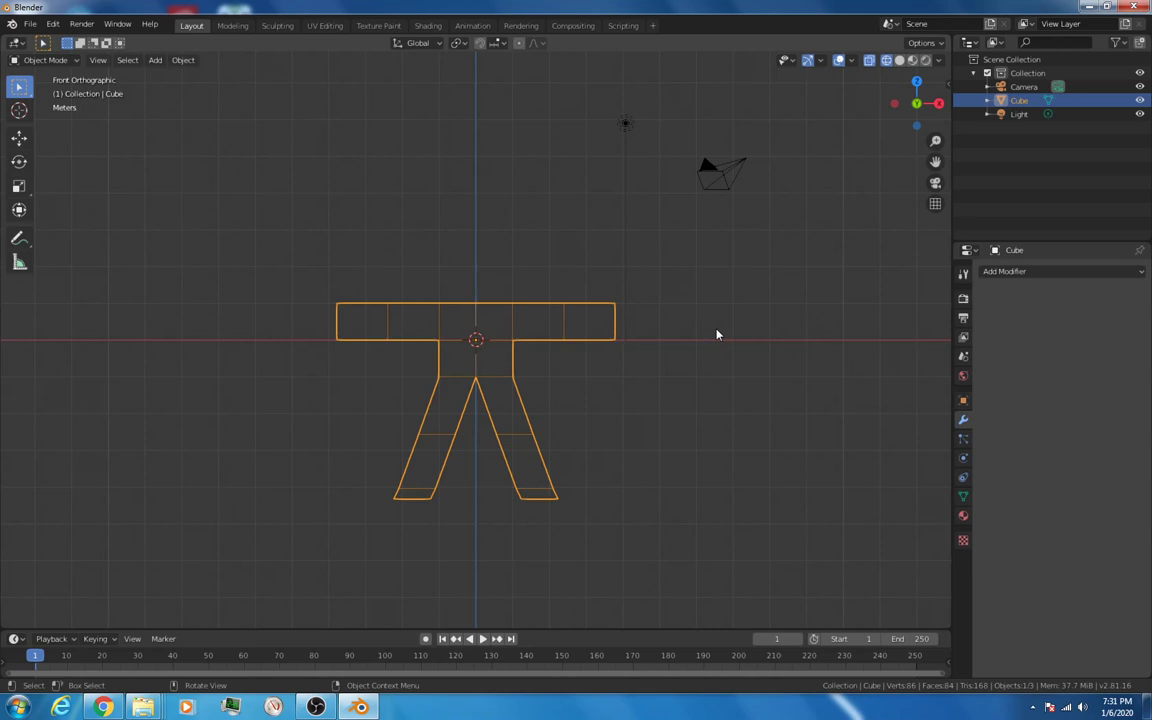
mouse_move(572, 377)
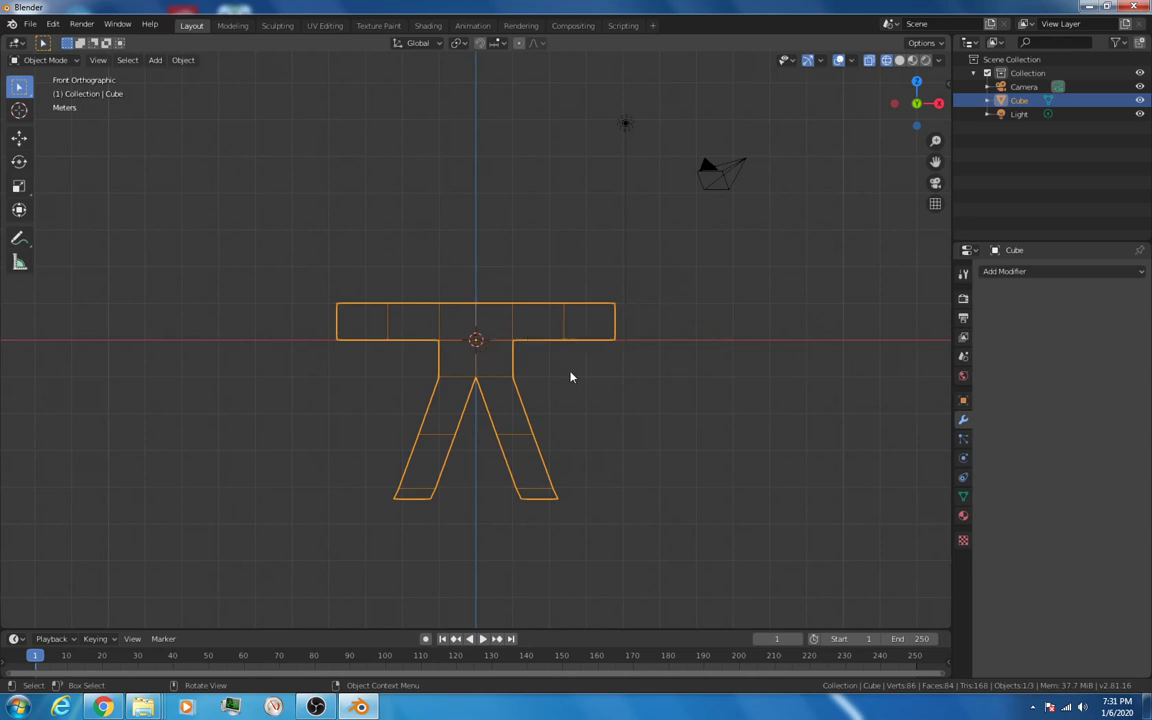
mouse_move(581, 370)
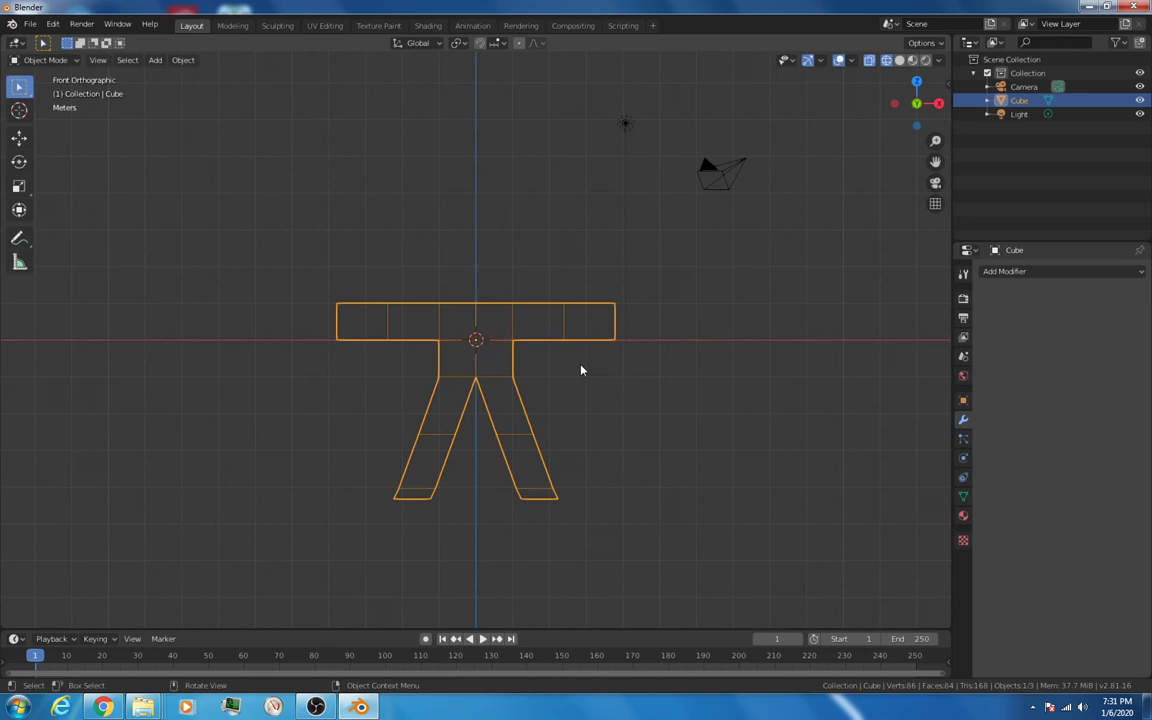
Step: Move the 3D cursor off to the side and back to the figure's center
right_click(581, 370)
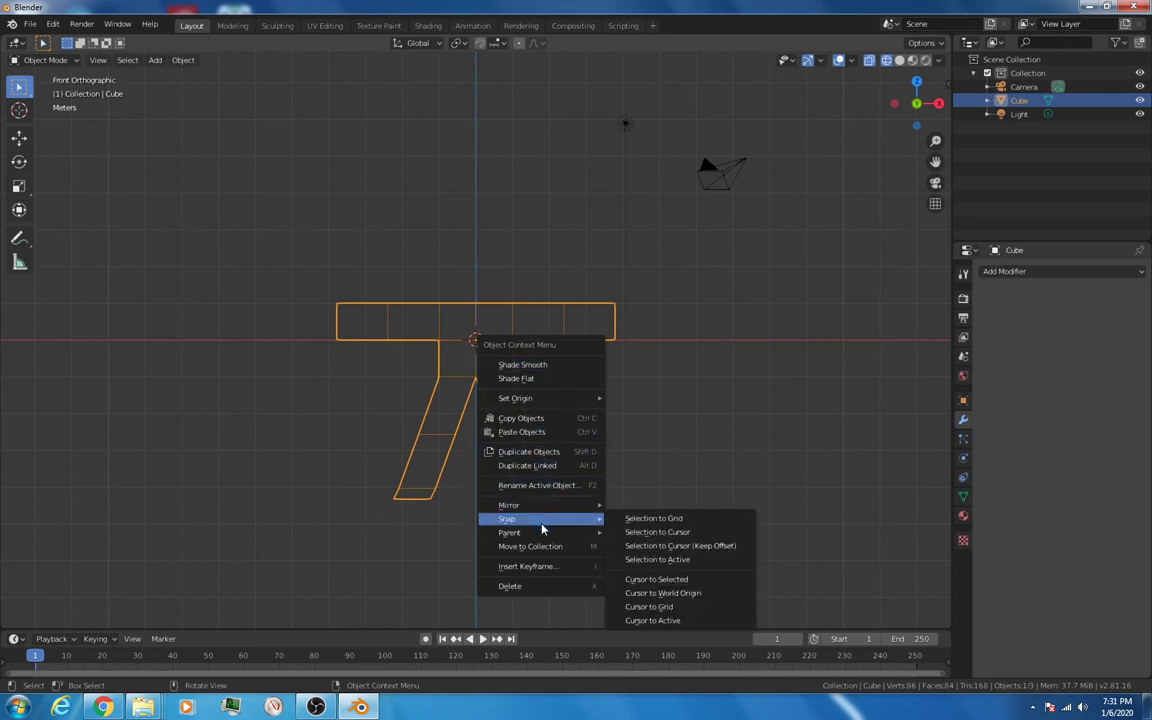
mouse_move(680, 545)
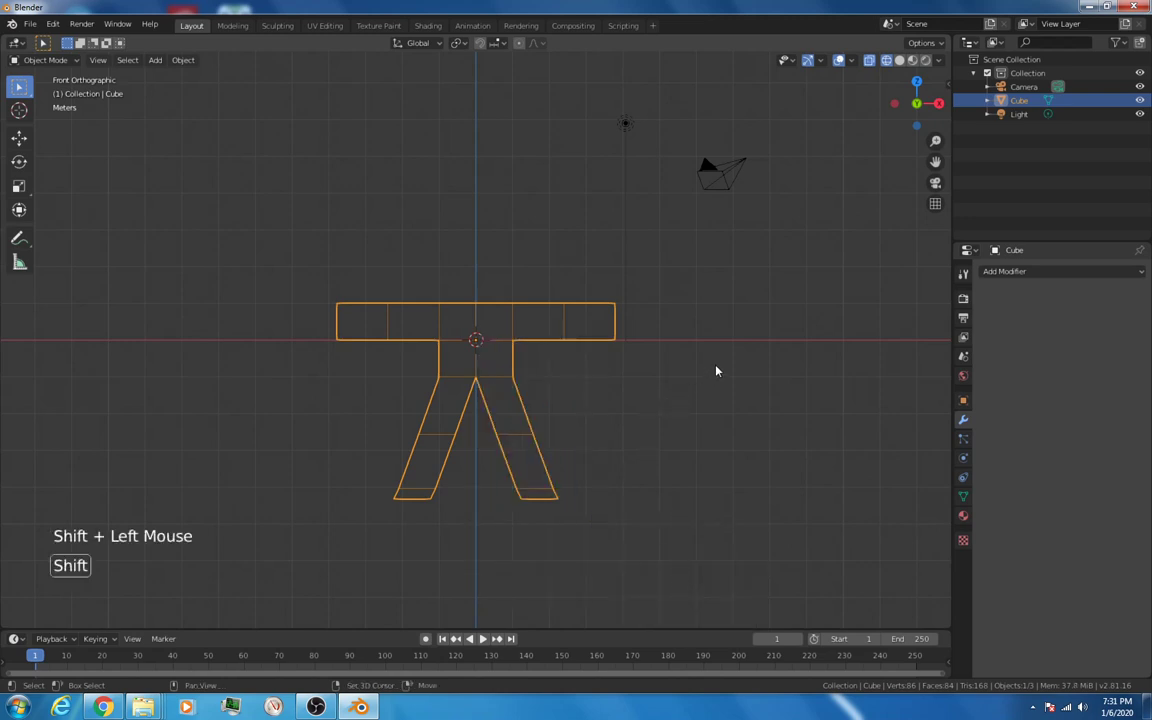
right_click(715, 364)
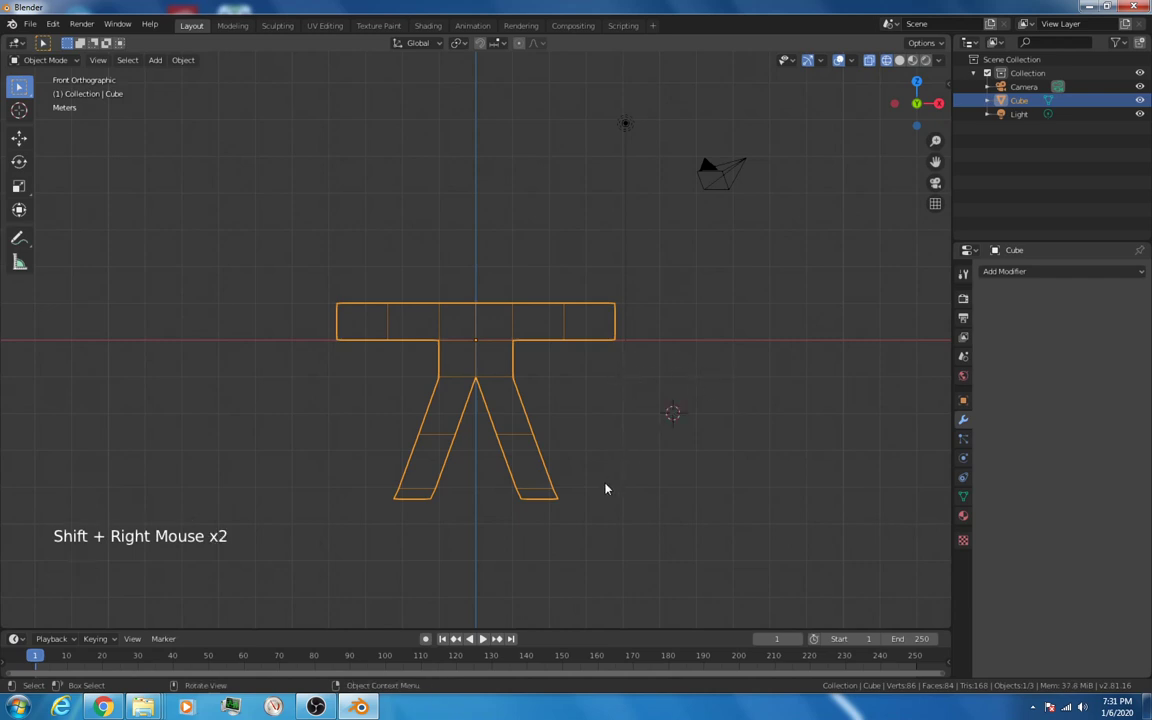
right_click(597, 520)
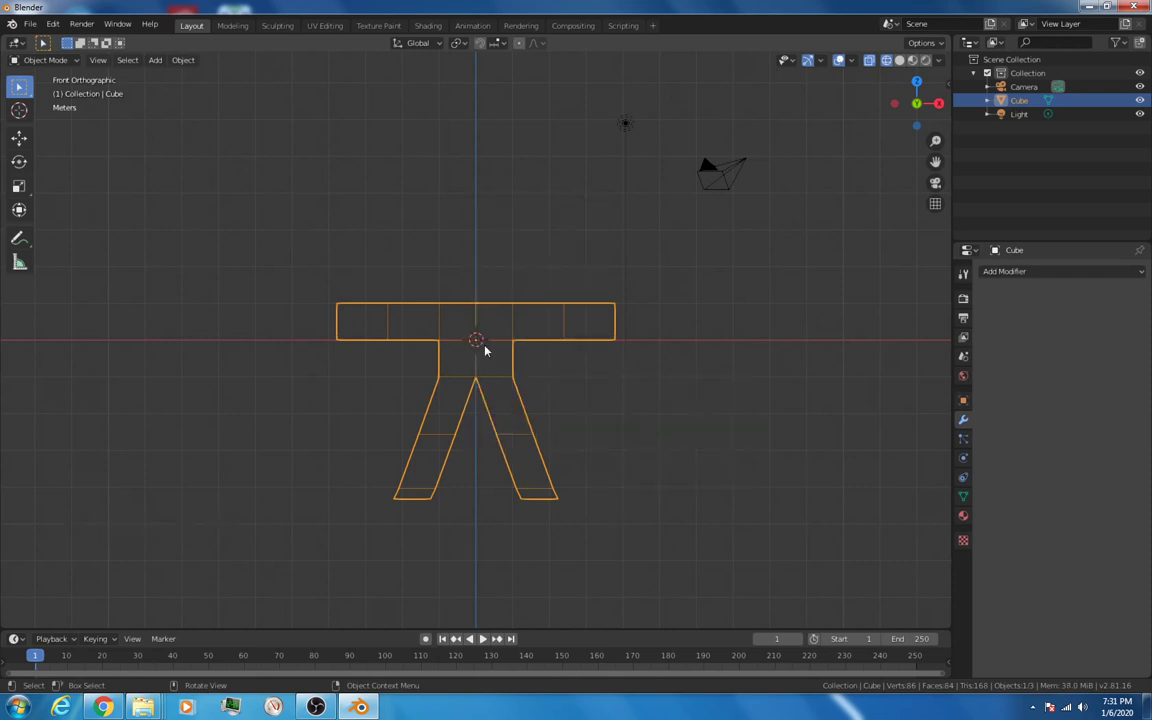
mouse_move(617, 368)
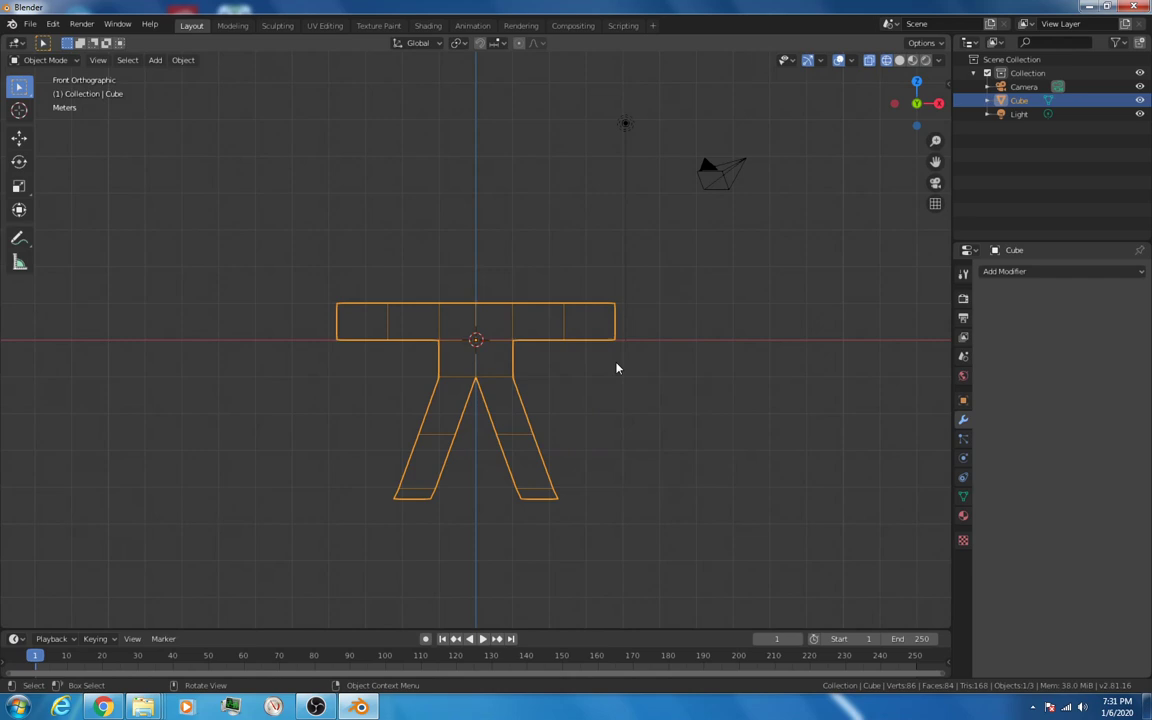
mouse_move(436, 266)
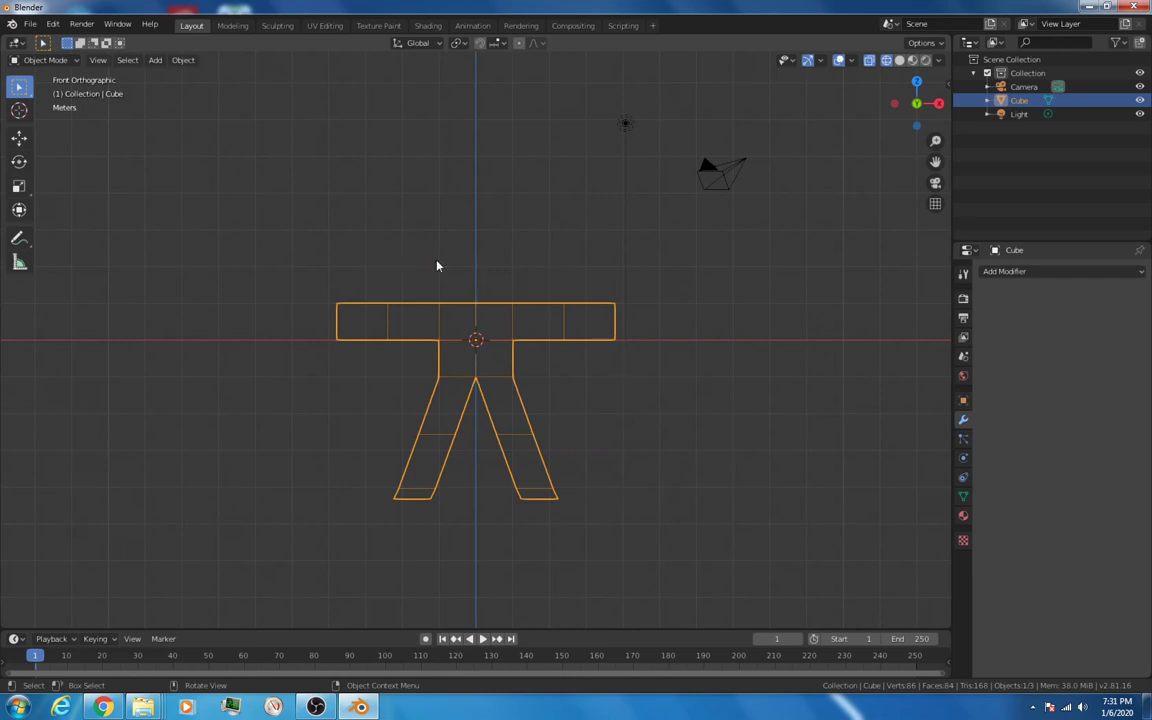
Step: In Edit Mode, add a new mesh cube into the figure at its center
key("Tab")
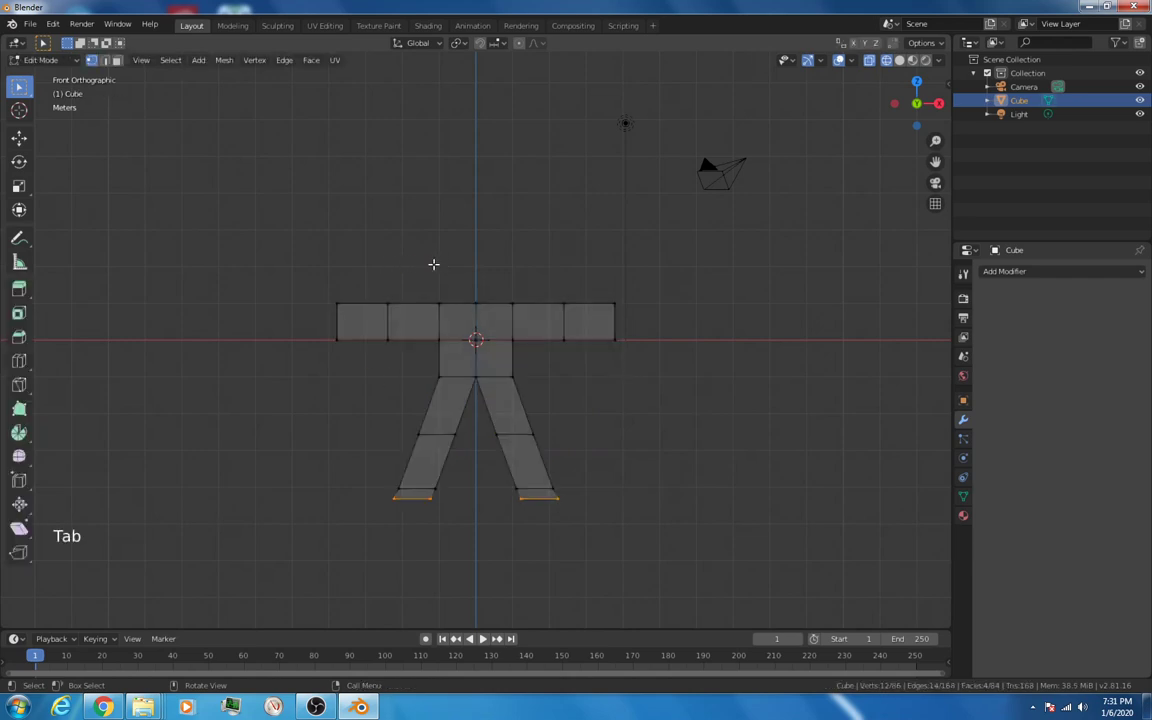
key("a")
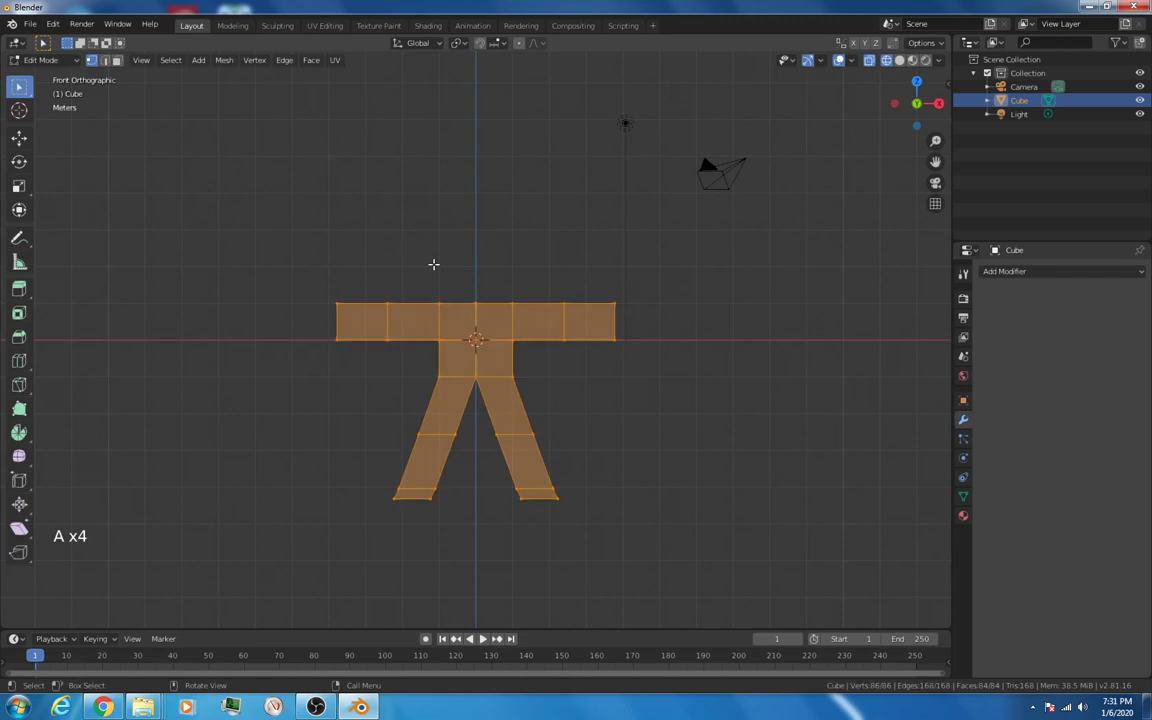
key("shift+a")
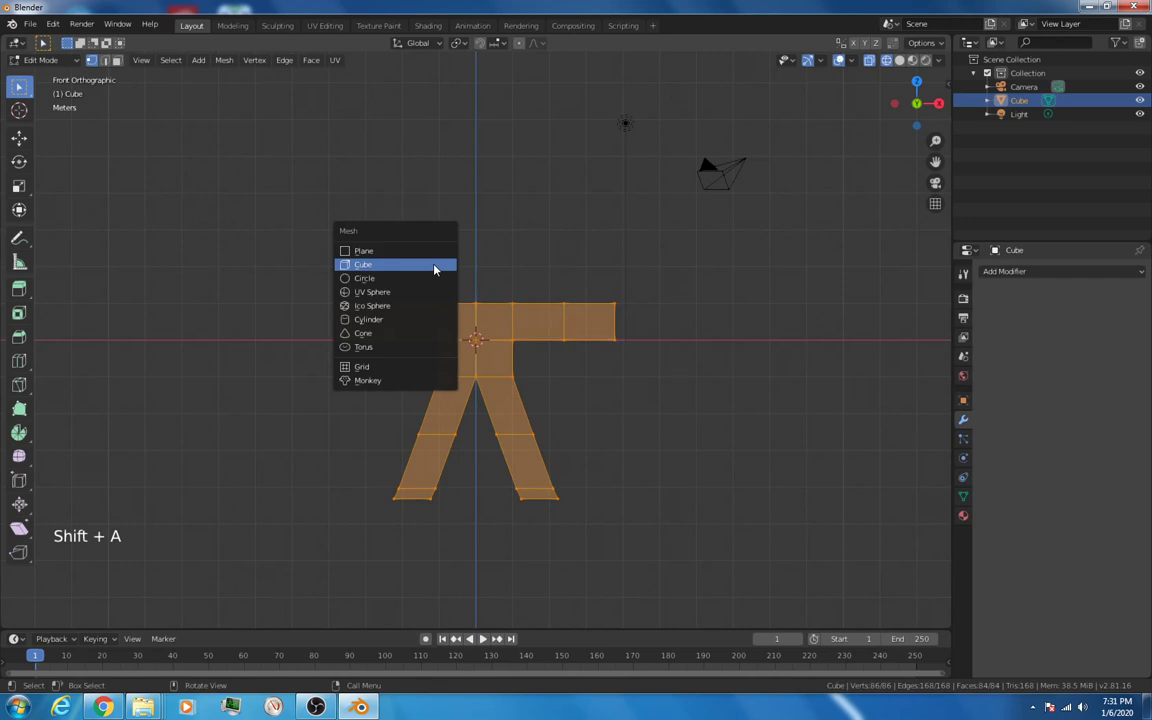
left_click(362, 264)
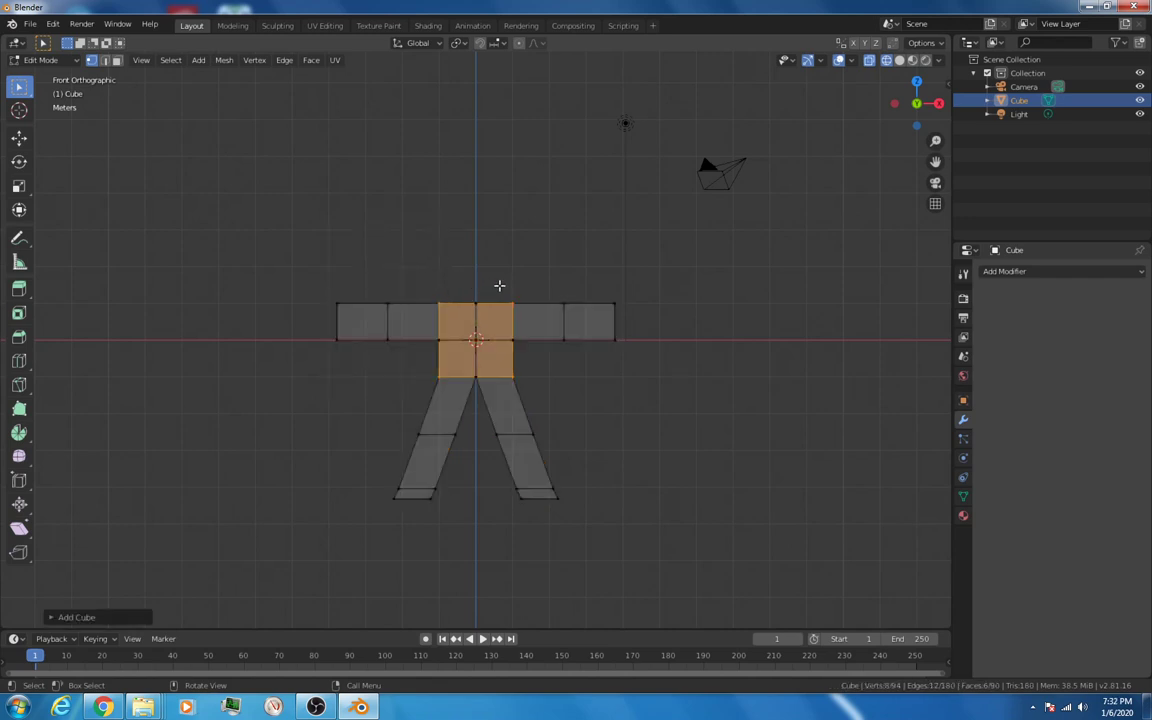
mouse_move(19, 138)
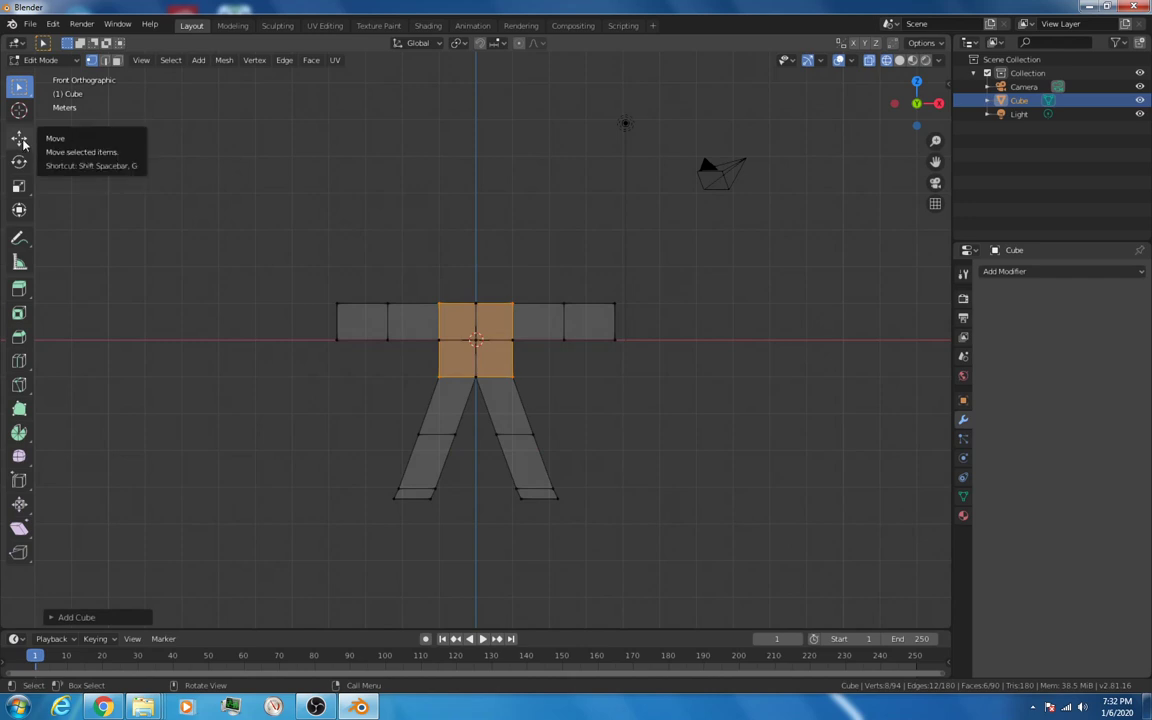
mouse_move(559, 457)
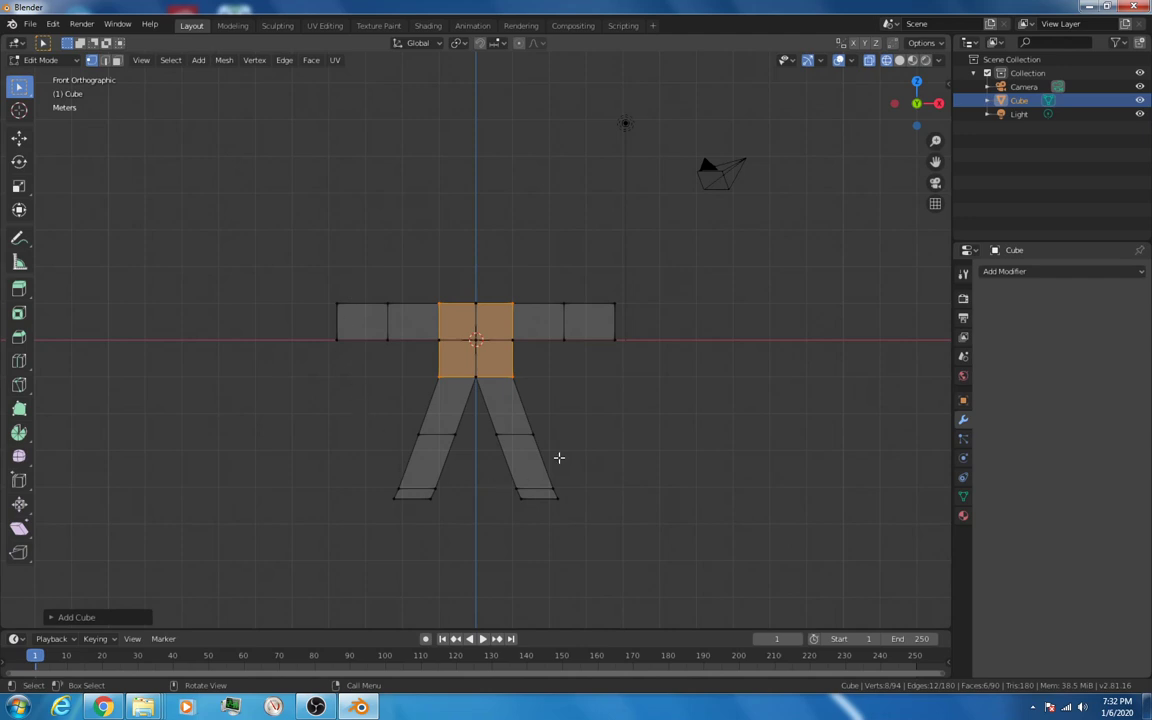
mouse_move(480, 447)
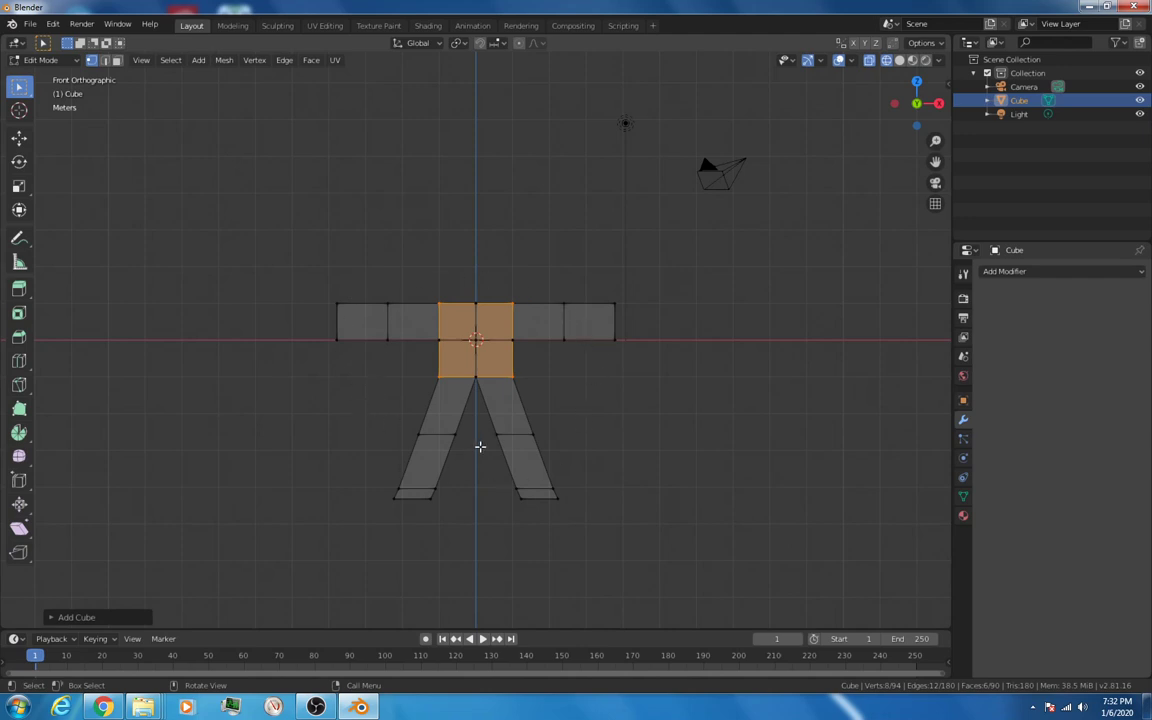
mouse_move(18, 138)
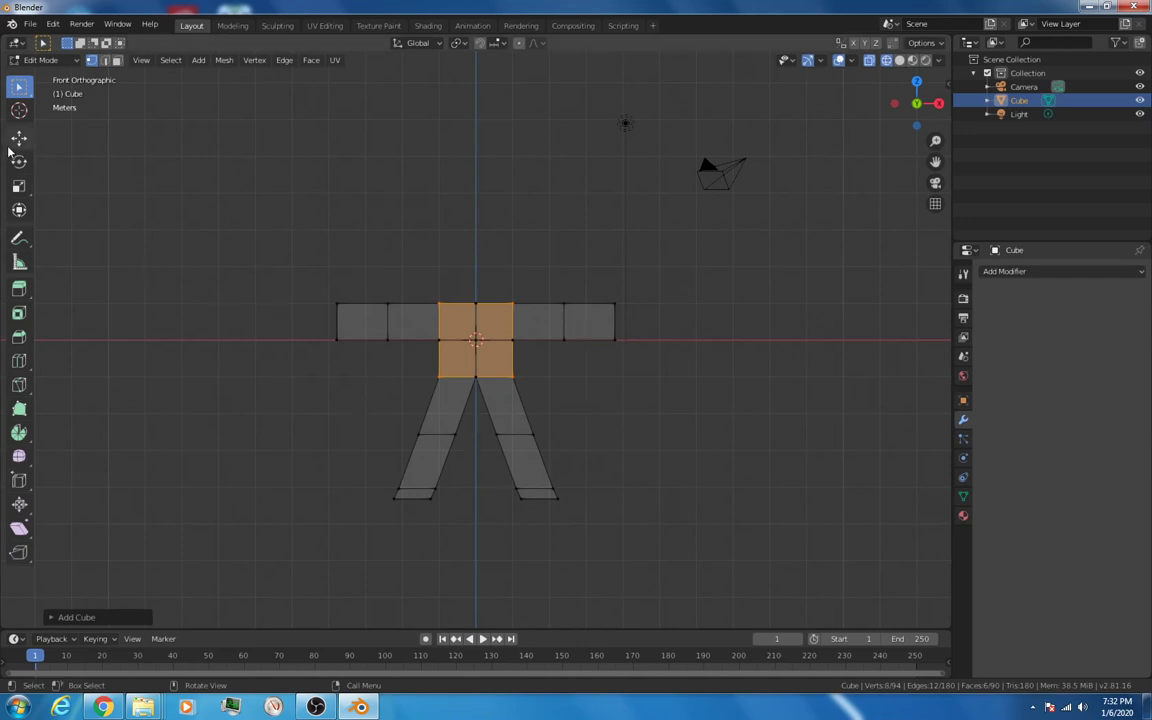
Step: Raise the new cube above the arms as the head, checking it in Object Mode
left_click(18, 138)
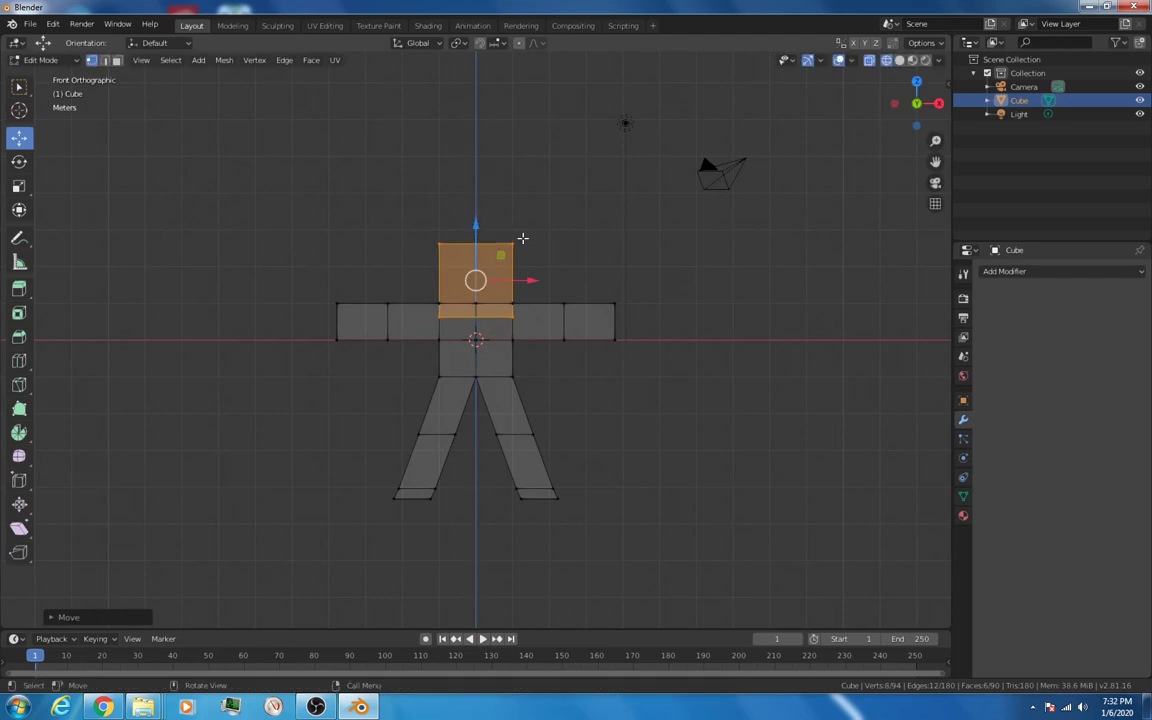
mouse_move(573, 237)
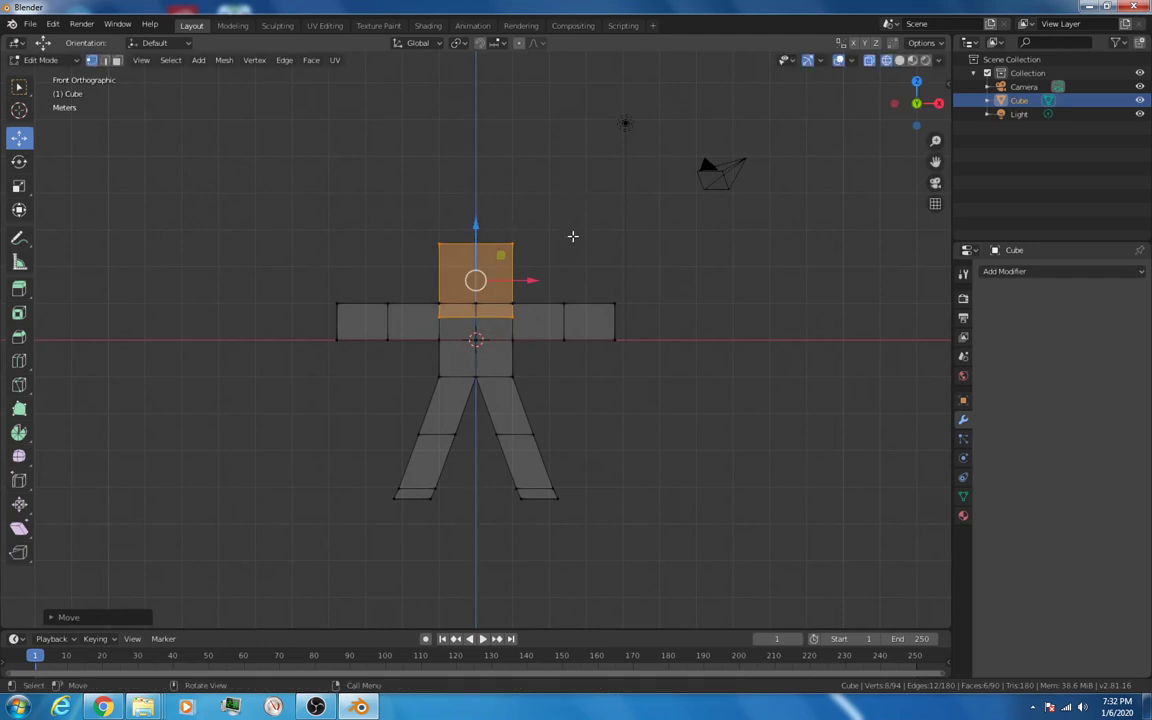
key("Tab")
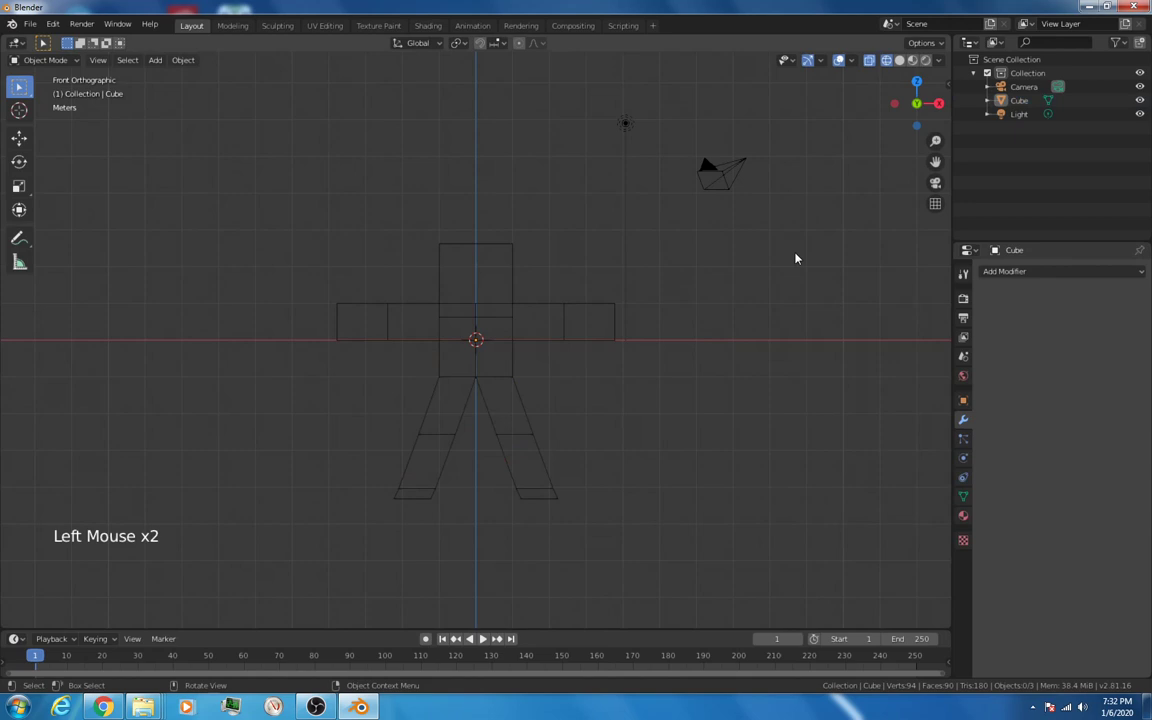
key("Tab")
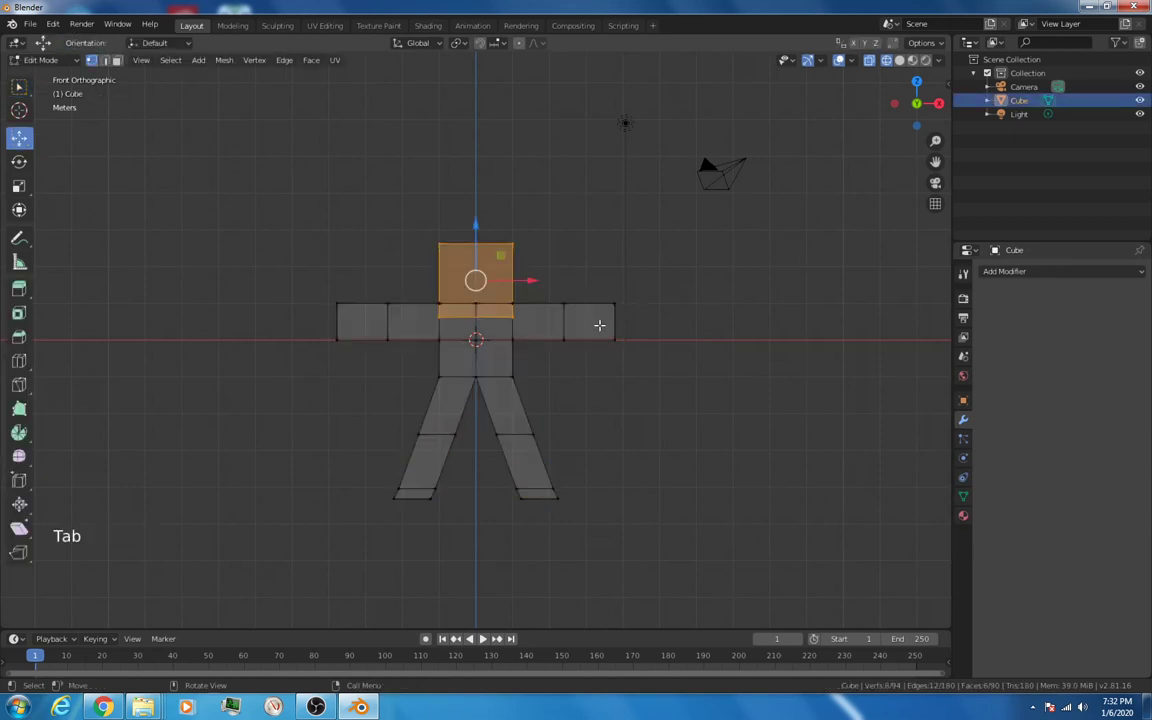
Step: Add a Subdivision Surface modifier with render level 3 and switch to Object Mode
left_click(1060, 271)
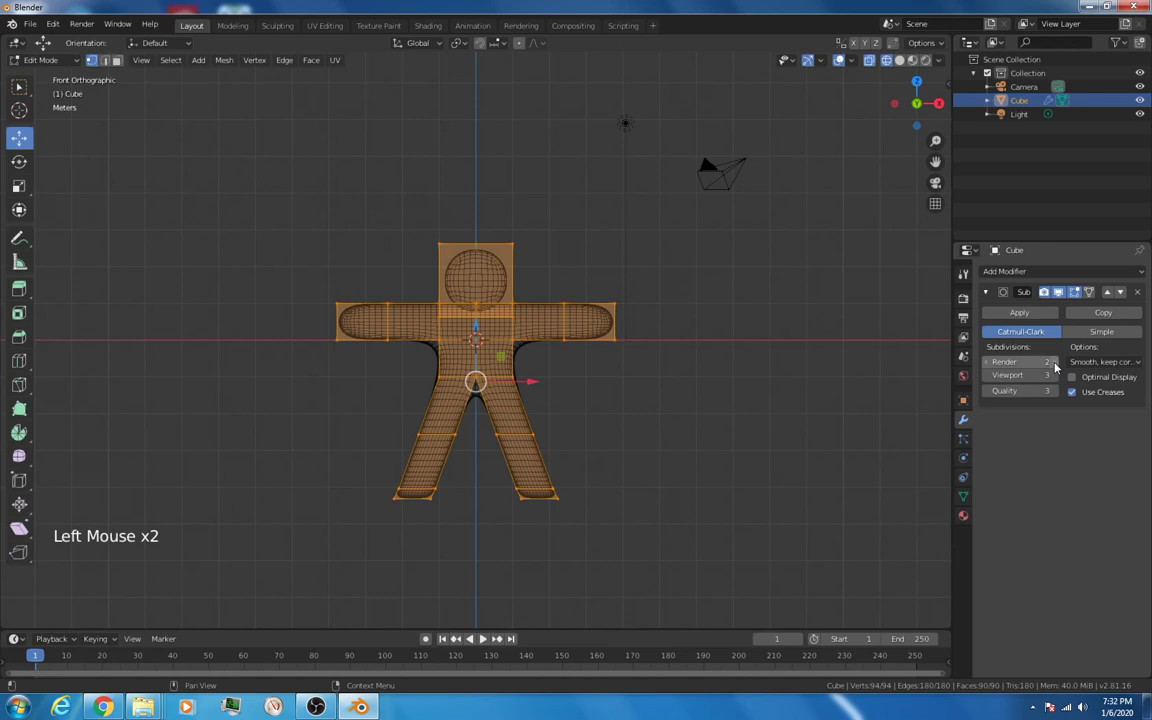
left_click(1050, 361)
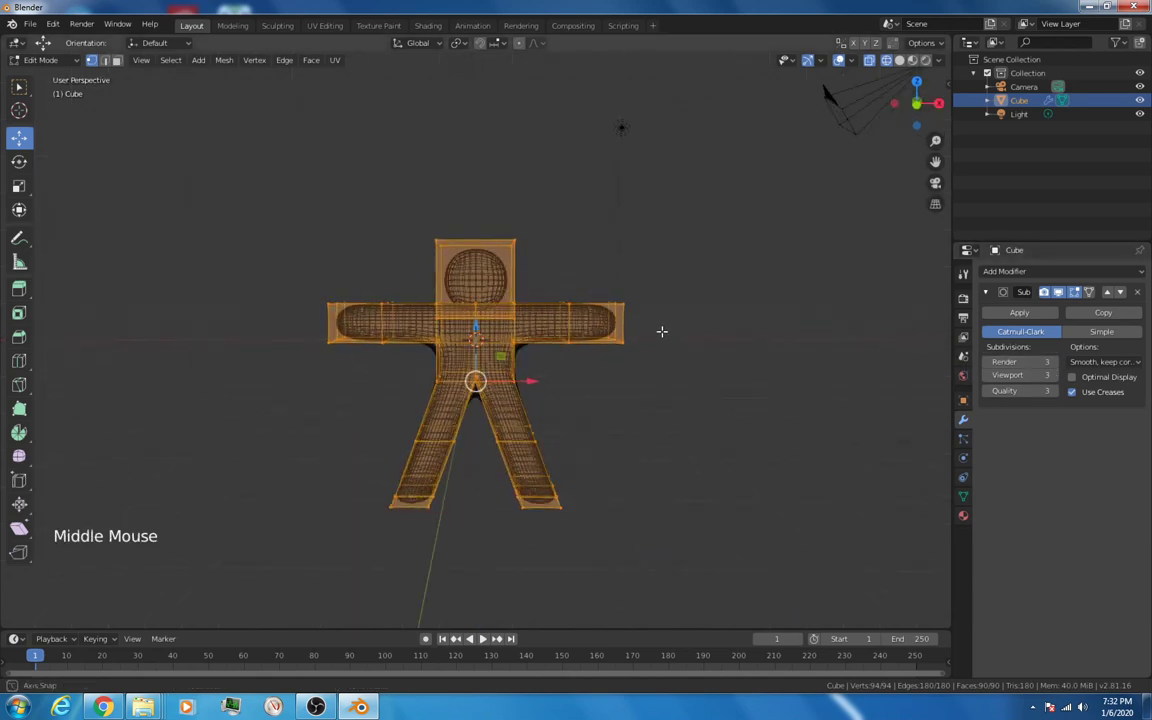
key("Tab")
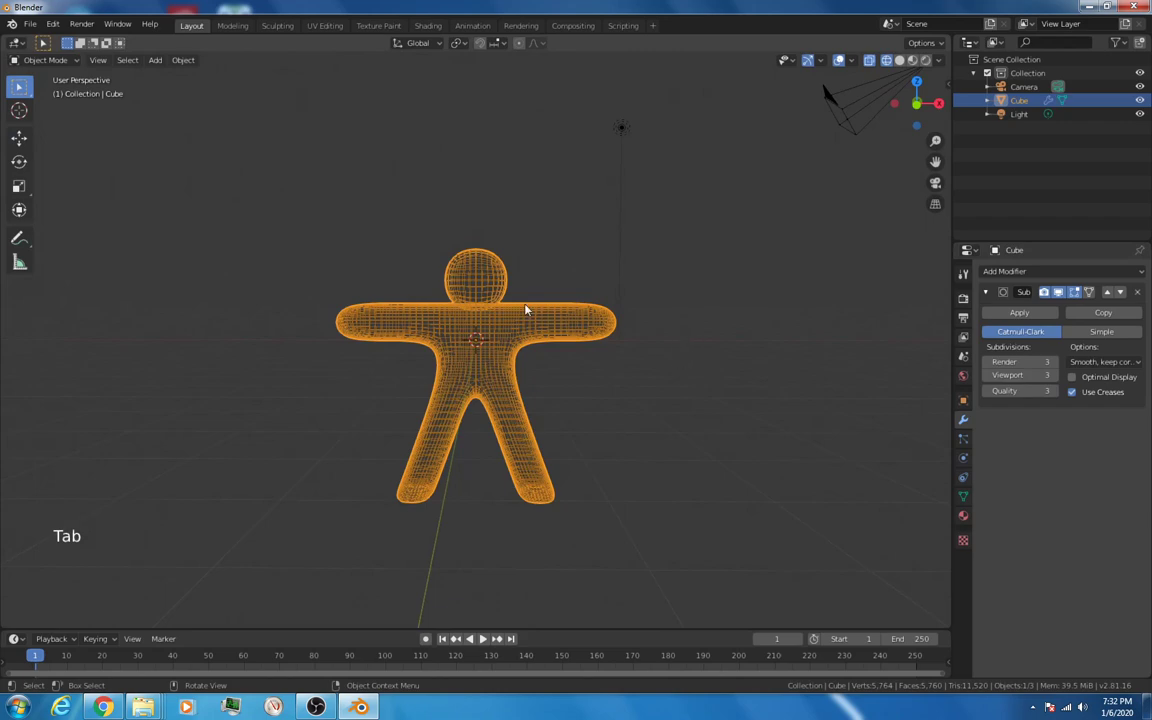
mouse_move(371, 274)
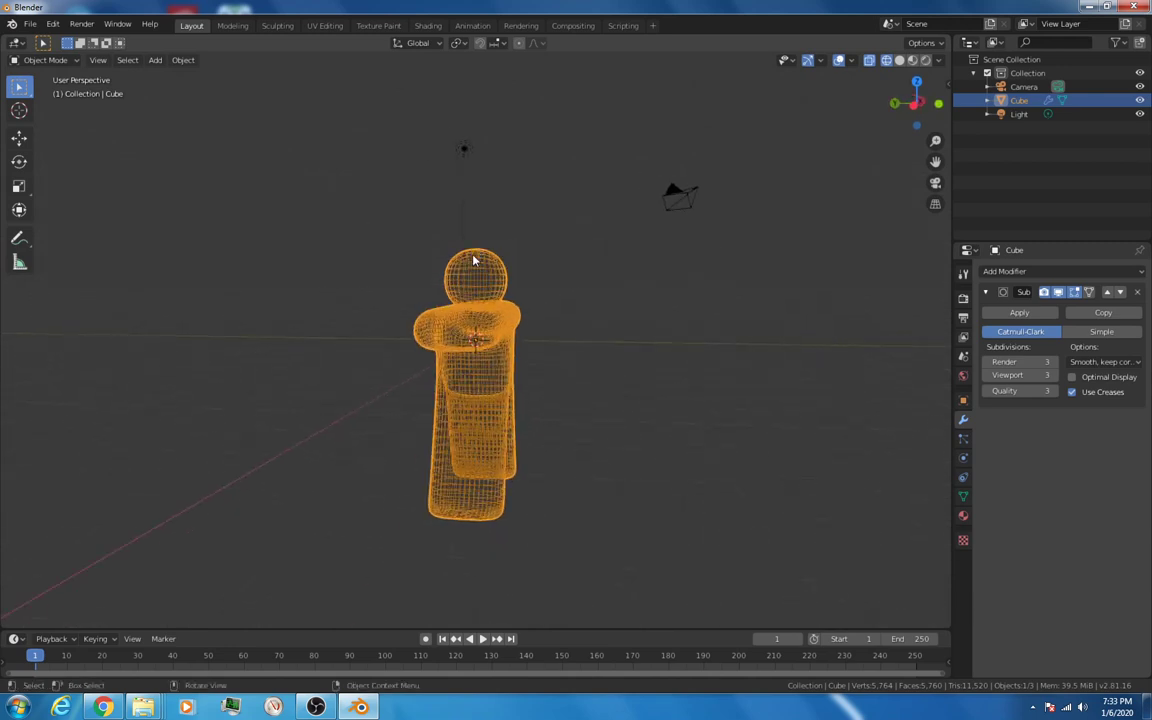
mouse_move(600, 342)
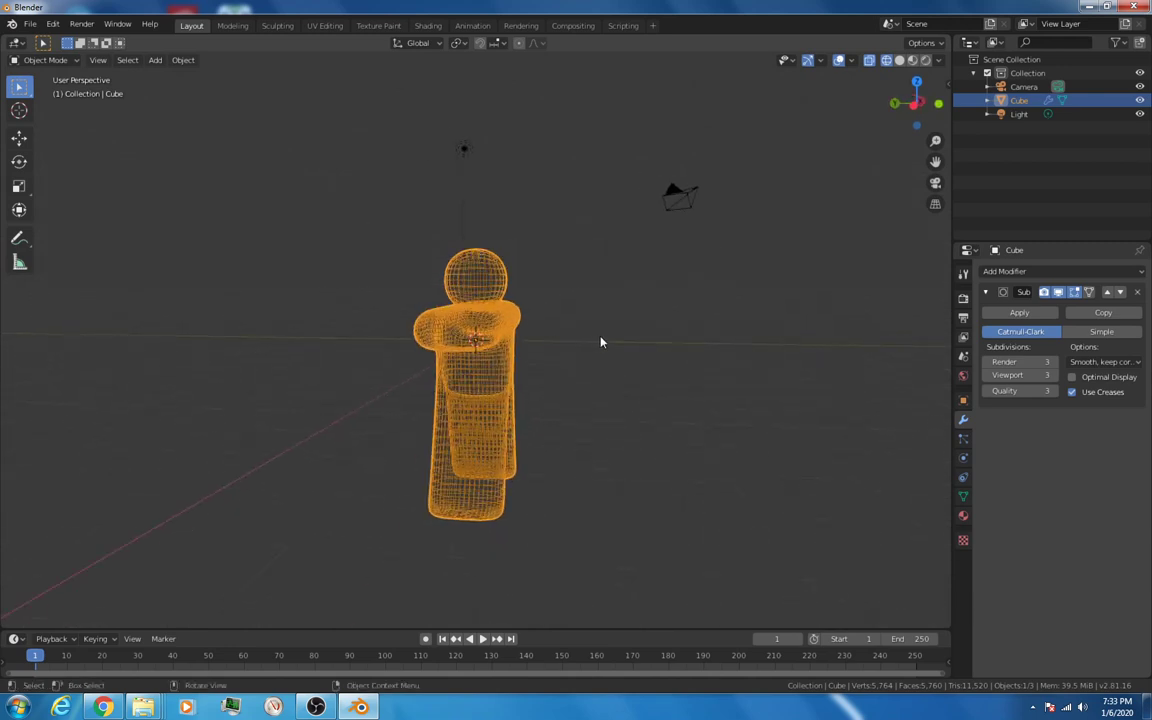
mouse_move(696, 361)
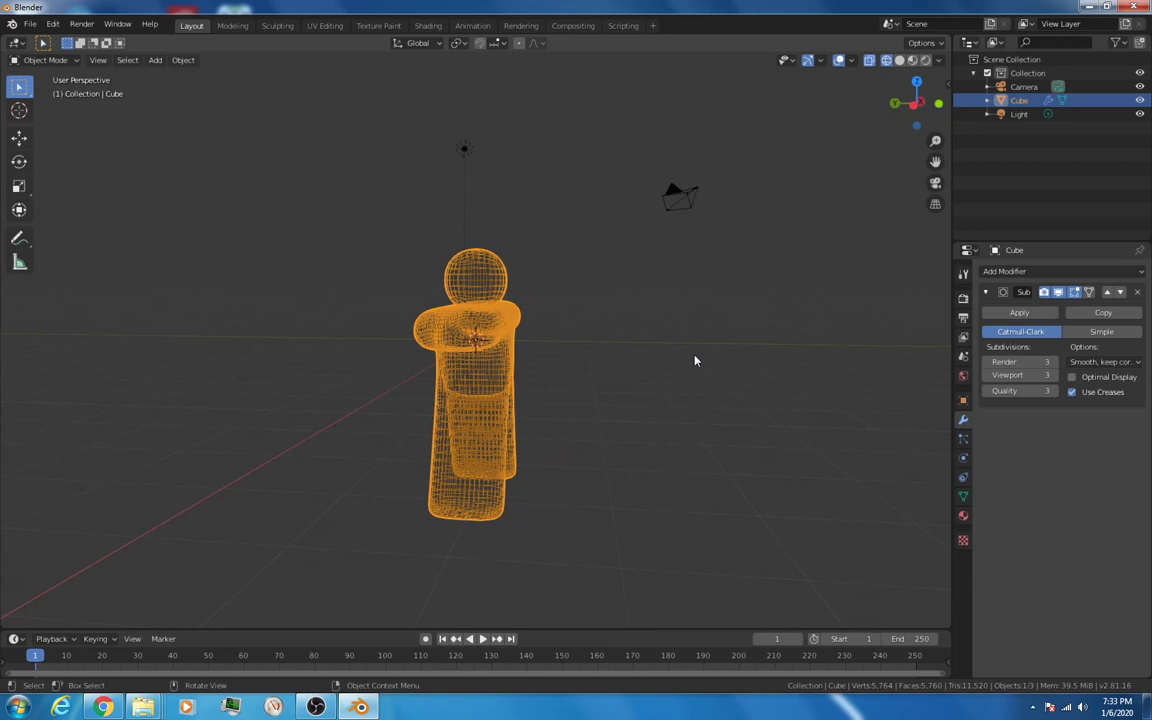
Step: Scale the gingerbread man down along the Y axis so its body is thin front to back
key("s")
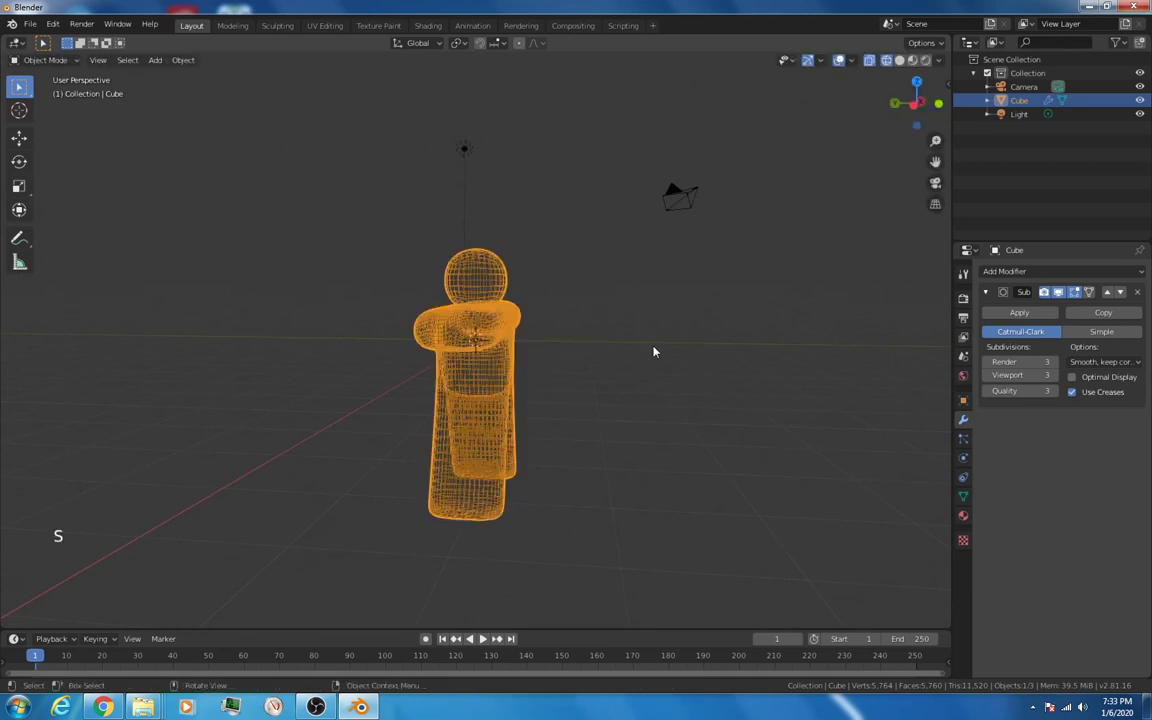
key("s")
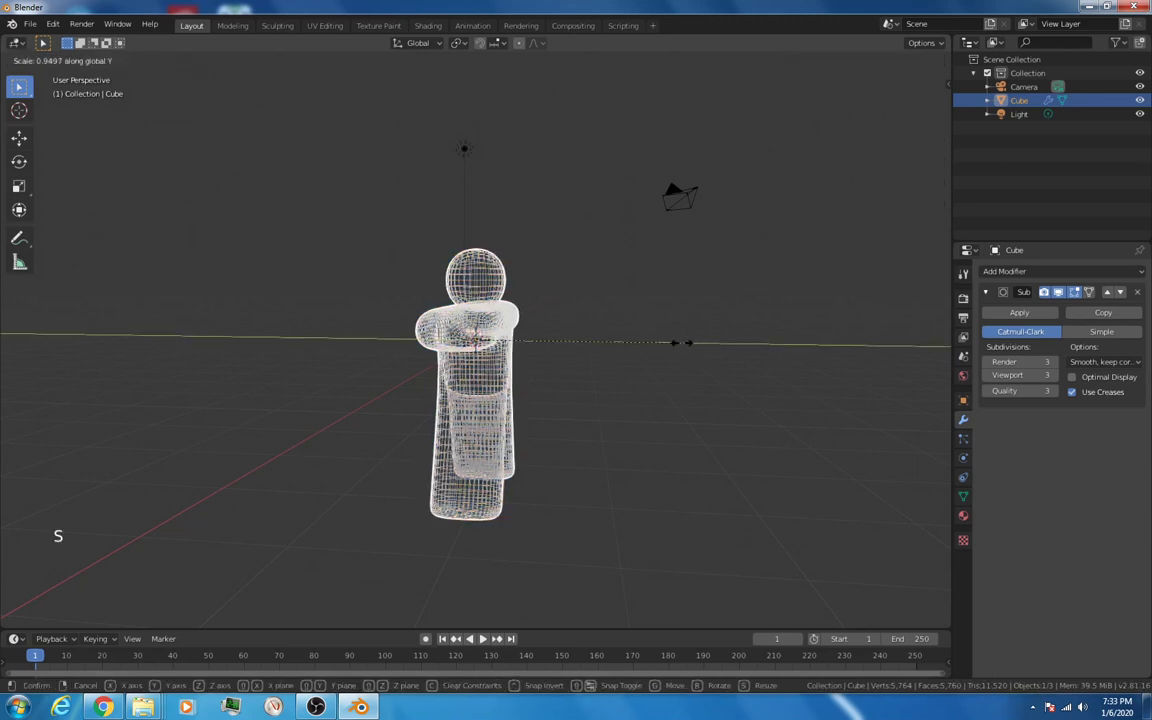
mouse_move(568, 337)
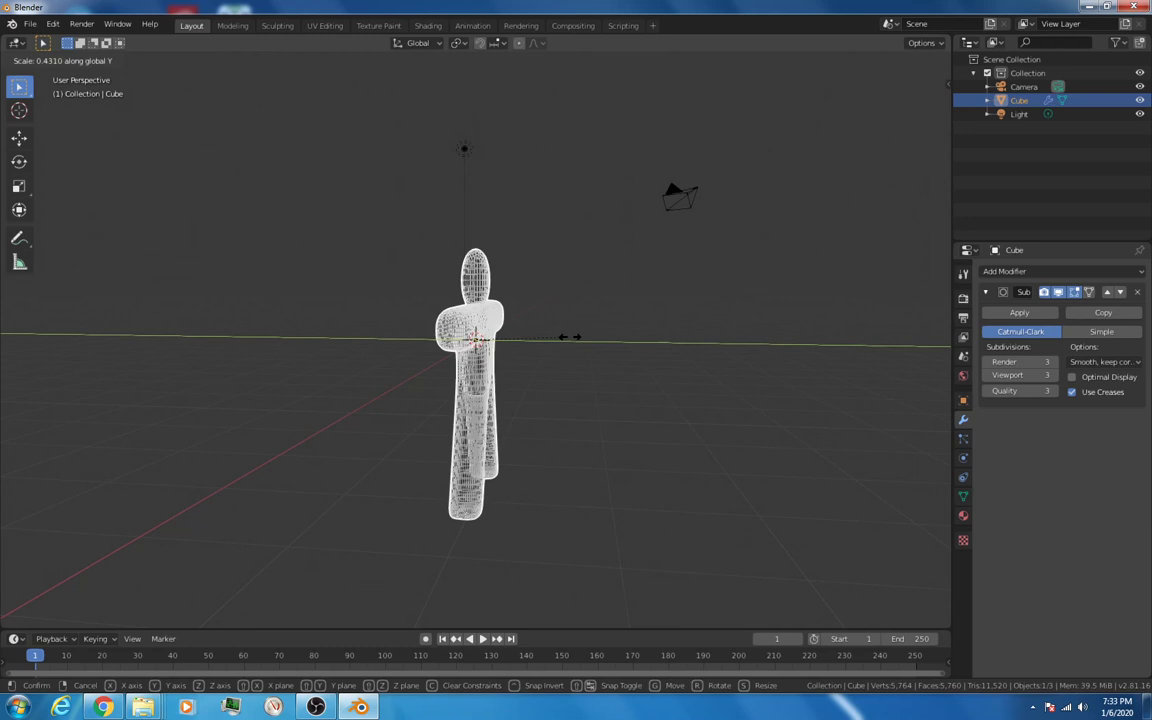
left_click(547, 327)
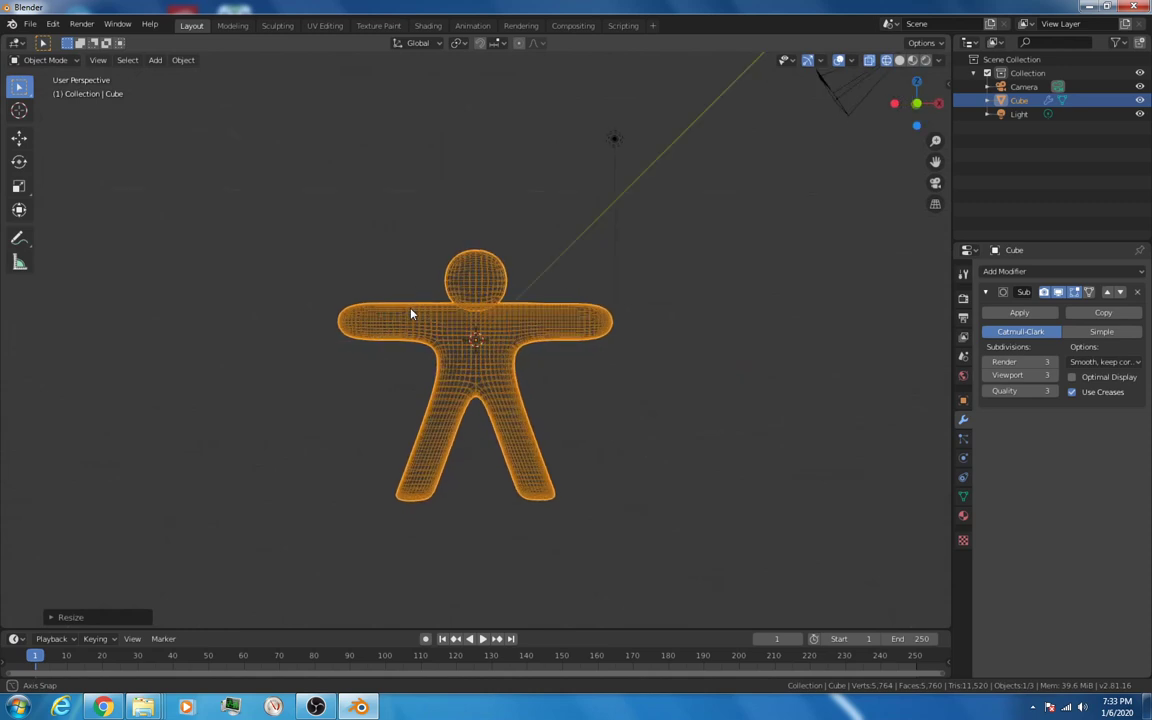
mouse_move(631, 385)
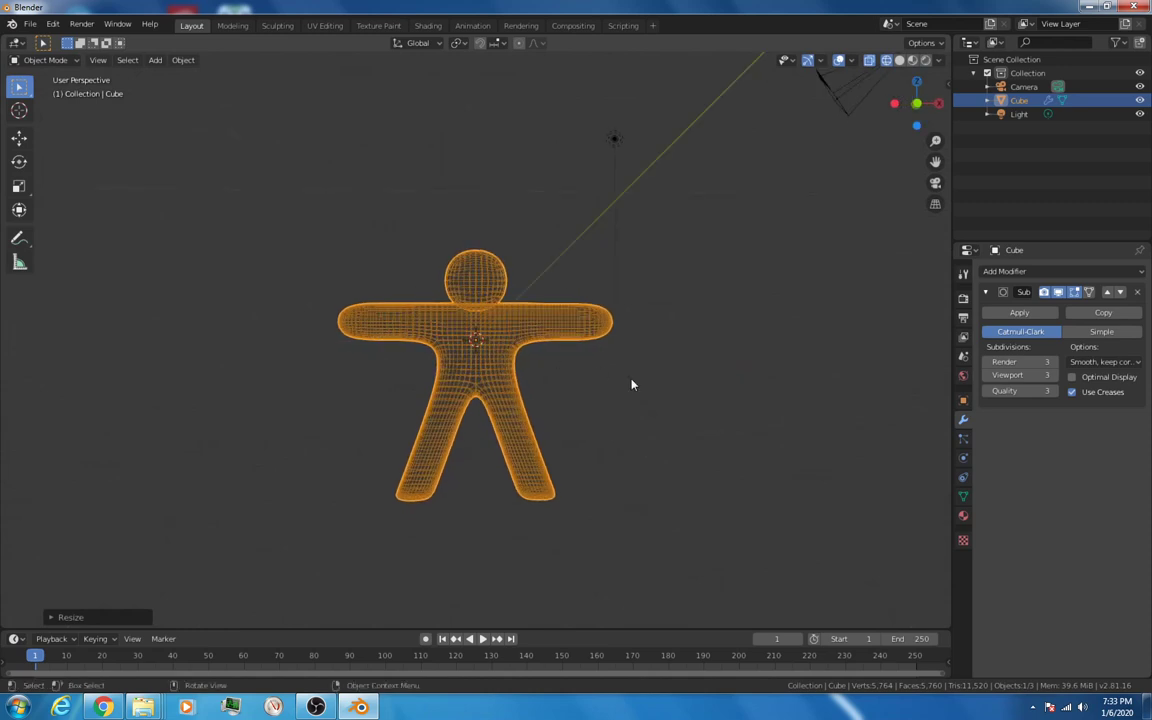